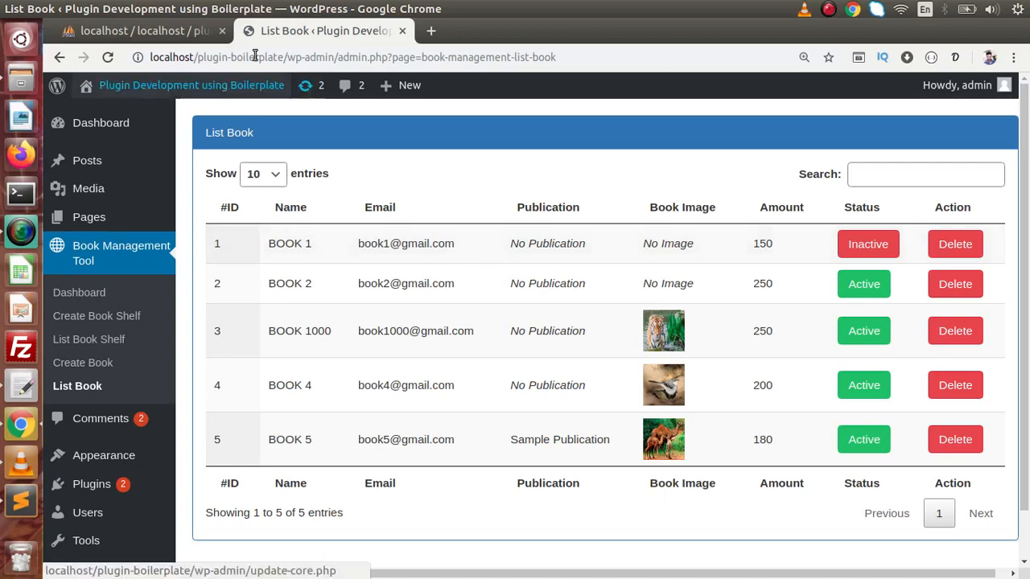
Review the wp_owt_tbl_books rows and shelf_id values in phpMyAdmin against the List Book page
{"action": "left_click", "coordinate": [137, 30]}
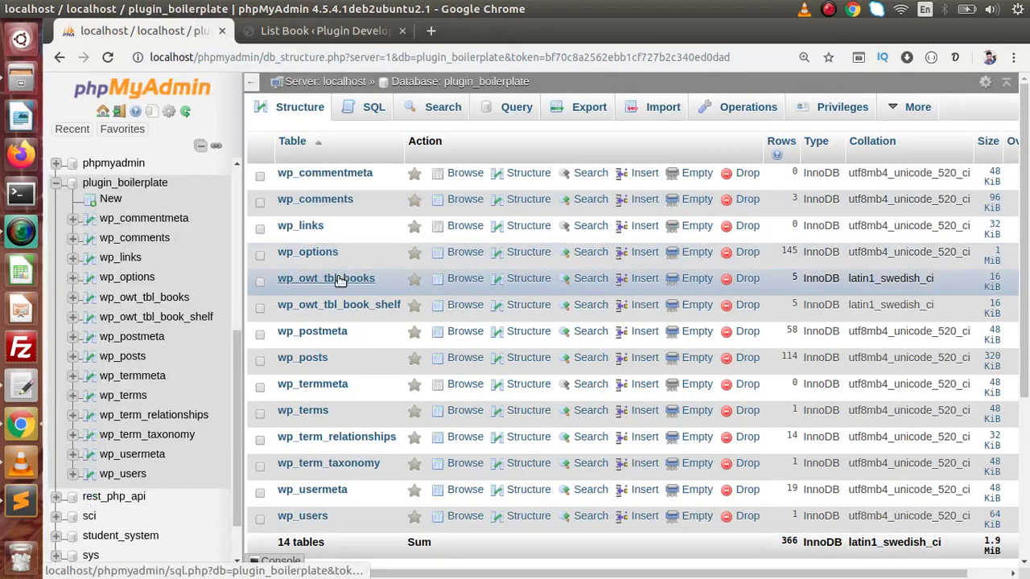
{"action": "left_click", "coordinate": [325, 277]}
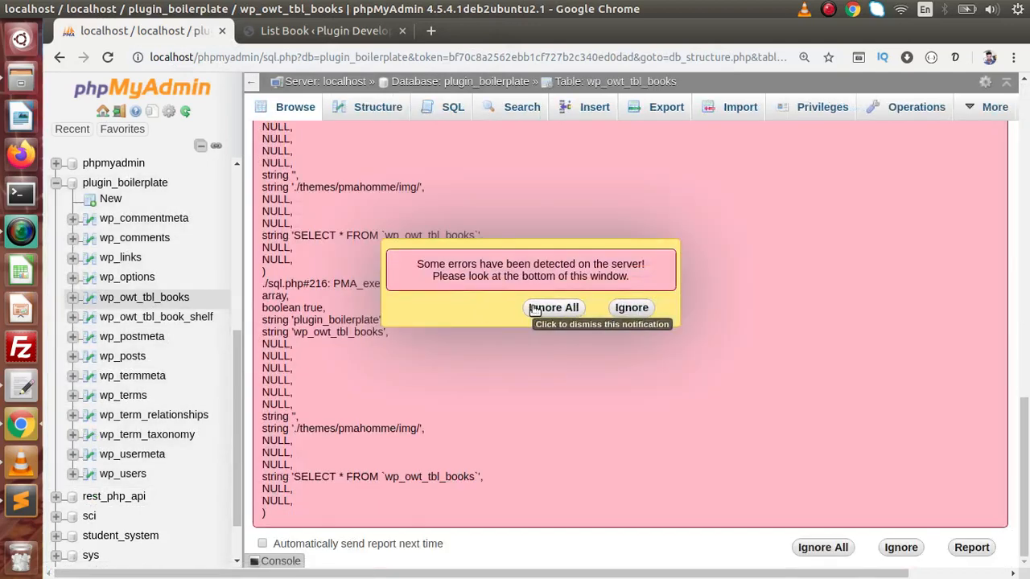
{"action": "left_click", "coordinate": [554, 307]}
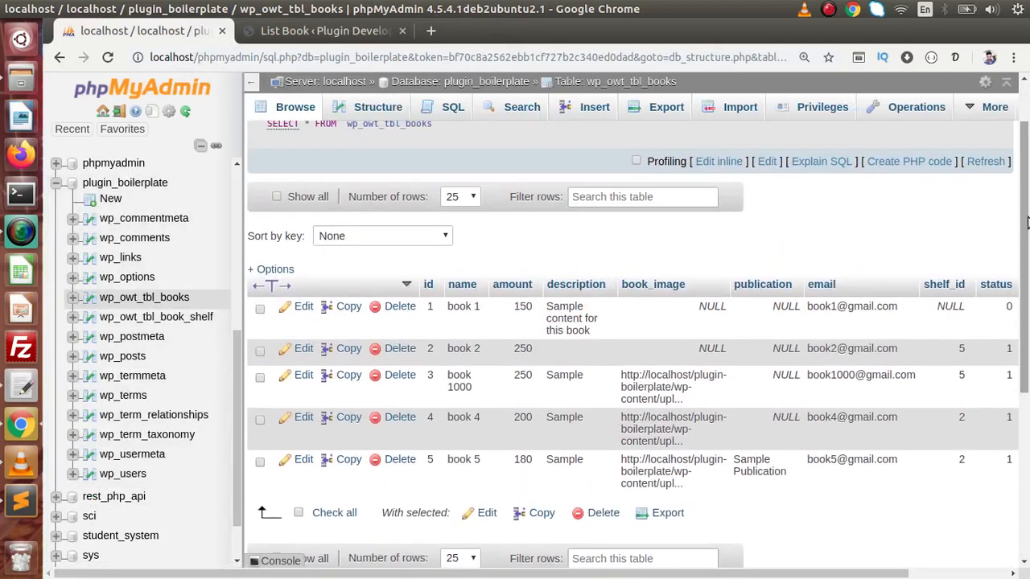
{"action": "scroll", "scroll_direction": "right", "scroll_amount": 3}
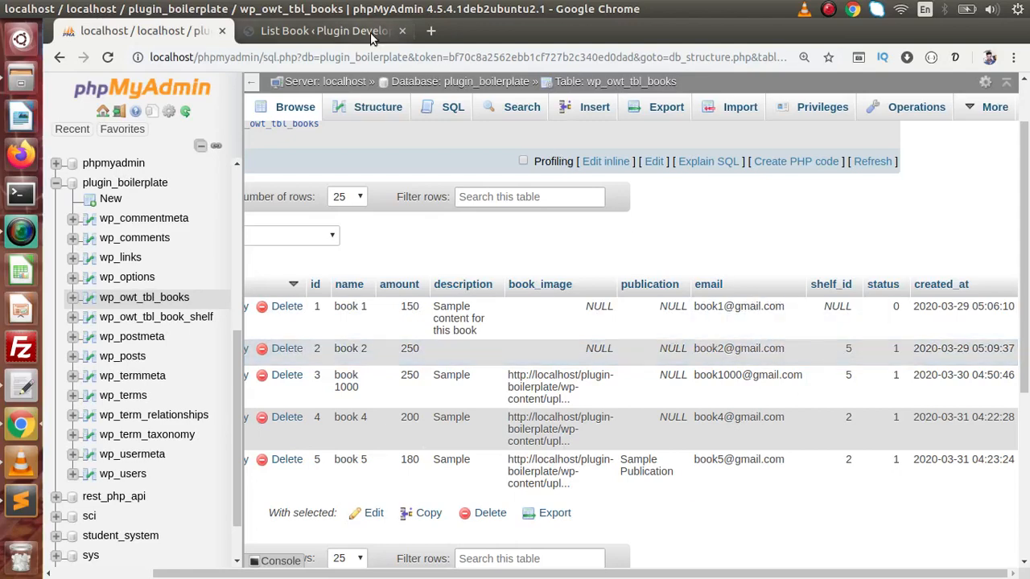
{"action": "left_click", "coordinate": [322, 31]}
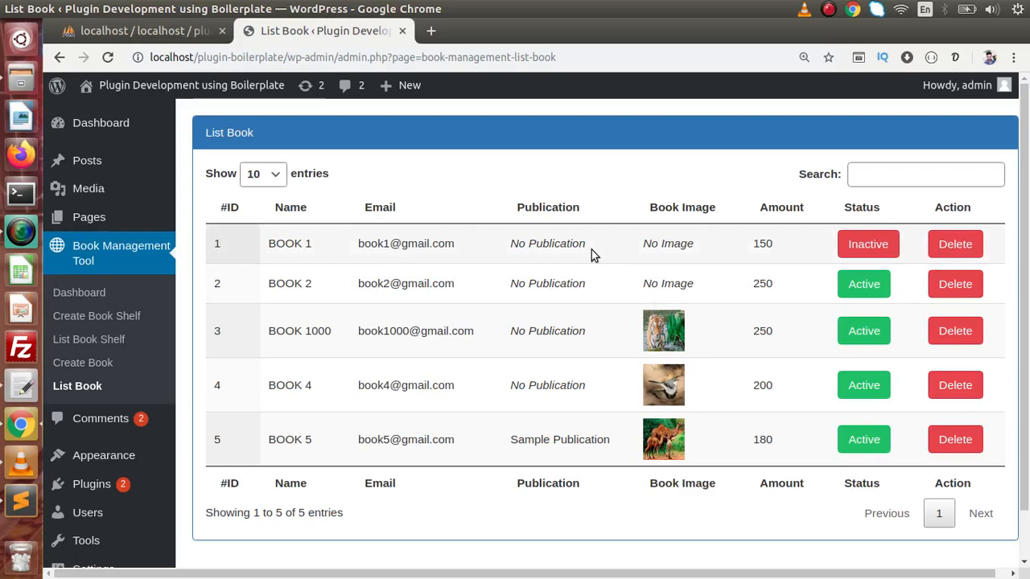
{"action": "mouse_move", "coordinate": [301, 129]}
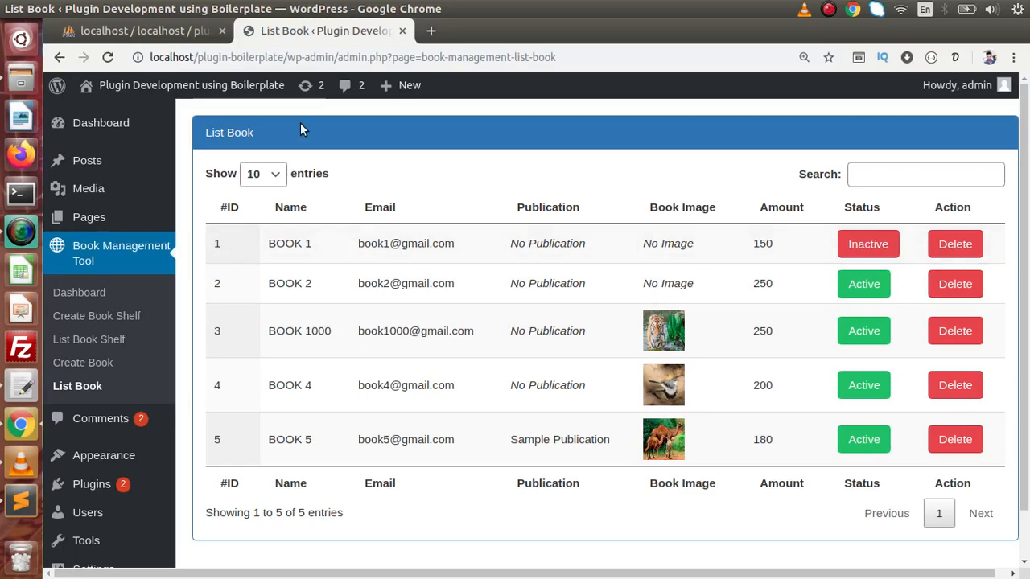
{"action": "left_click", "coordinate": [133, 30]}
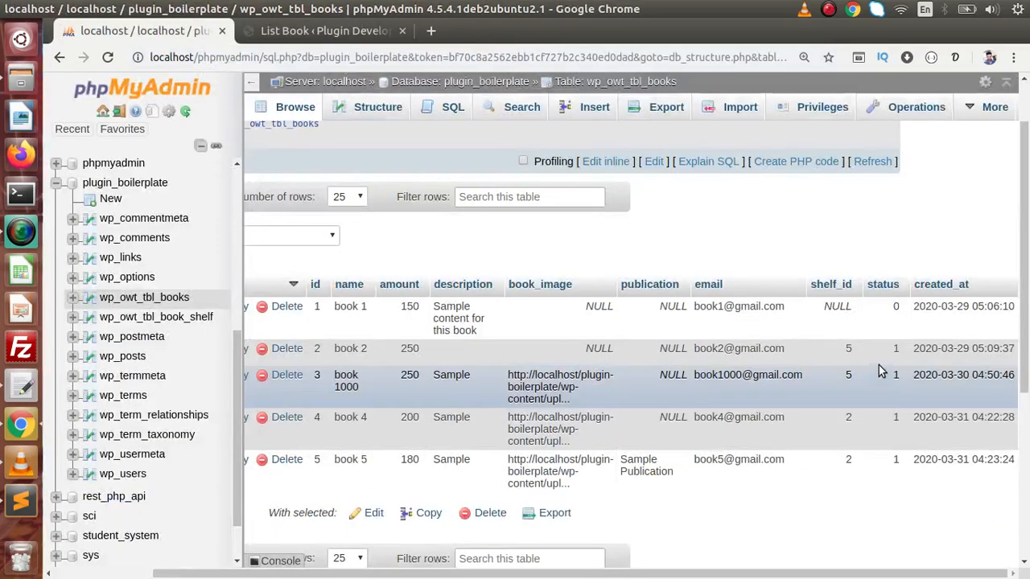
{"action": "mouse_move", "coordinate": [847, 348]}
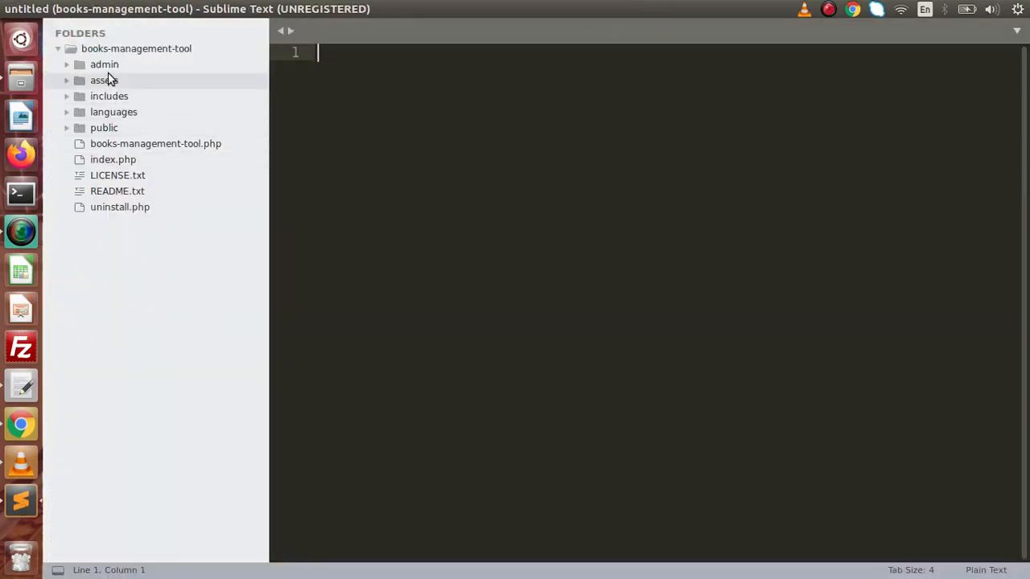
In tmpl-list-books.php, add a <th>Shelf Name</th> header after the Name header
{"action": "left_click", "coordinate": [103, 63]}
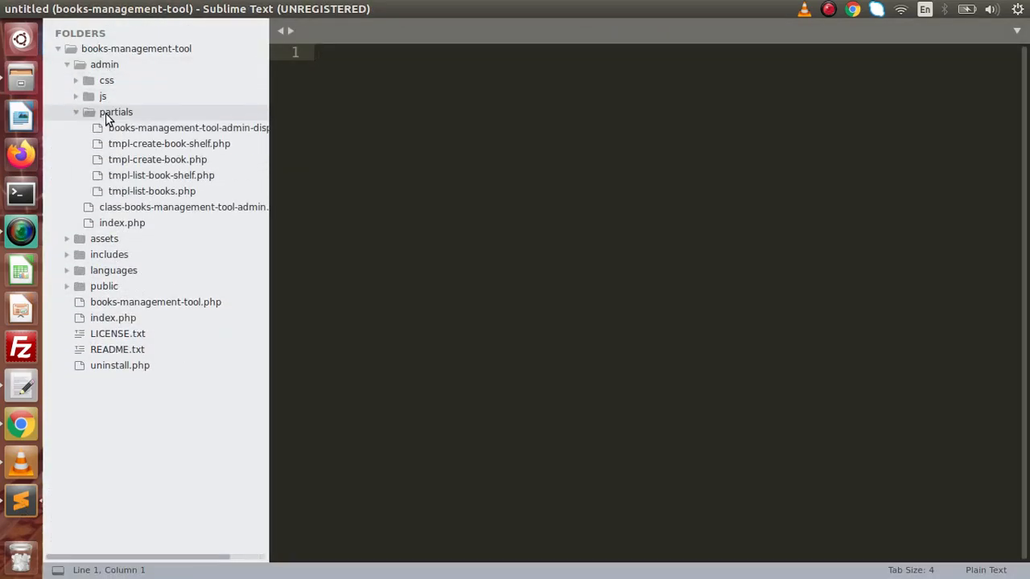
{"action": "double_click", "coordinate": [151, 190]}
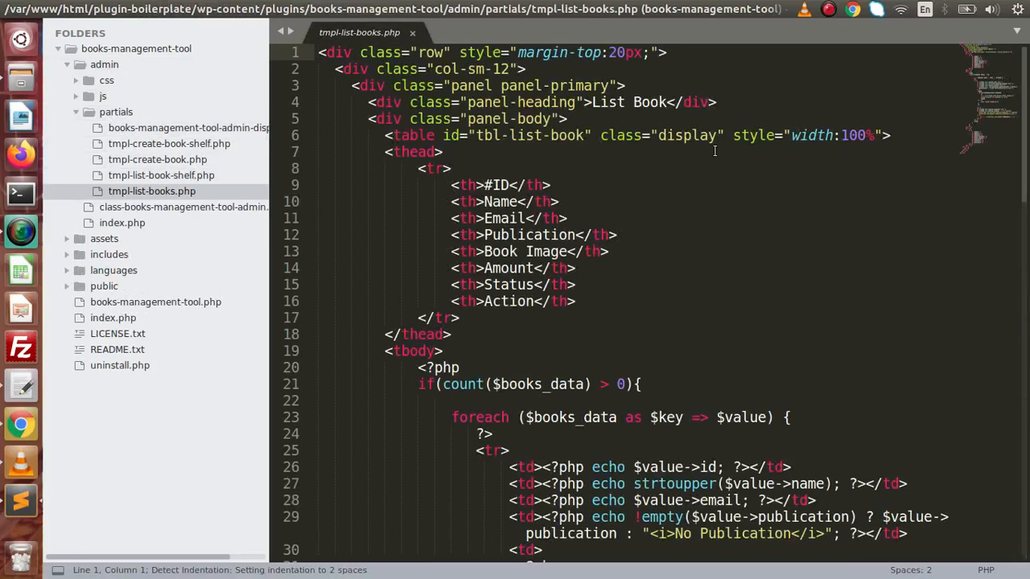
{"action": "double_click", "coordinate": [499, 201]}
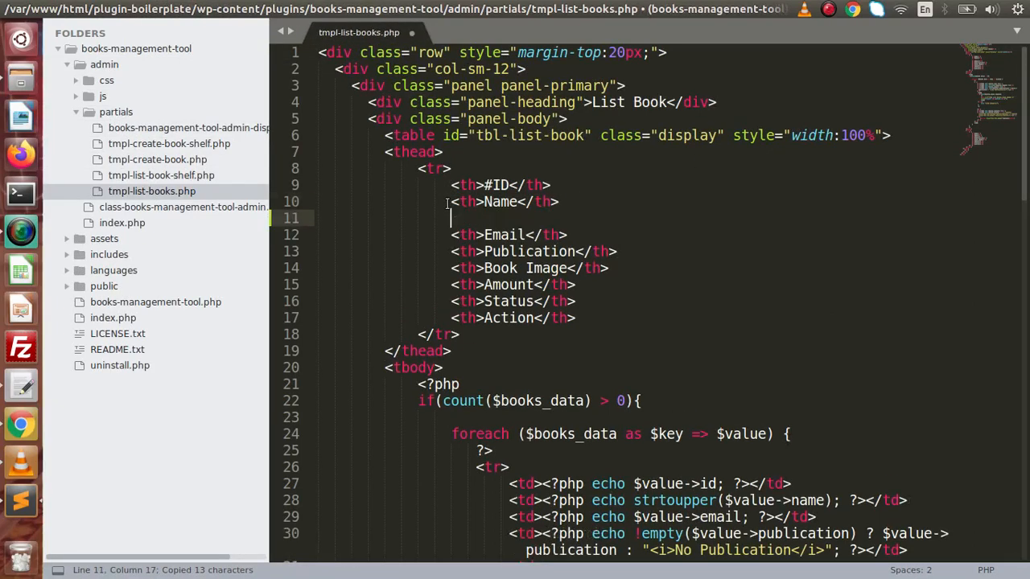
{"action": "type", "text": "Shelf Name</th>"}
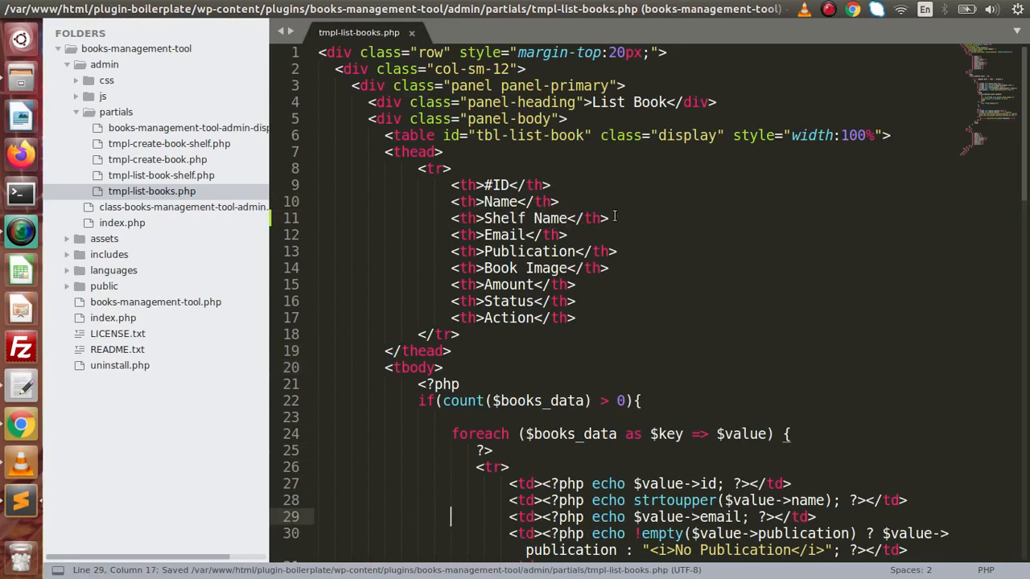
{"action": "left_click_drag", "start_coordinate": [452, 218], "coordinate": [609, 218]}
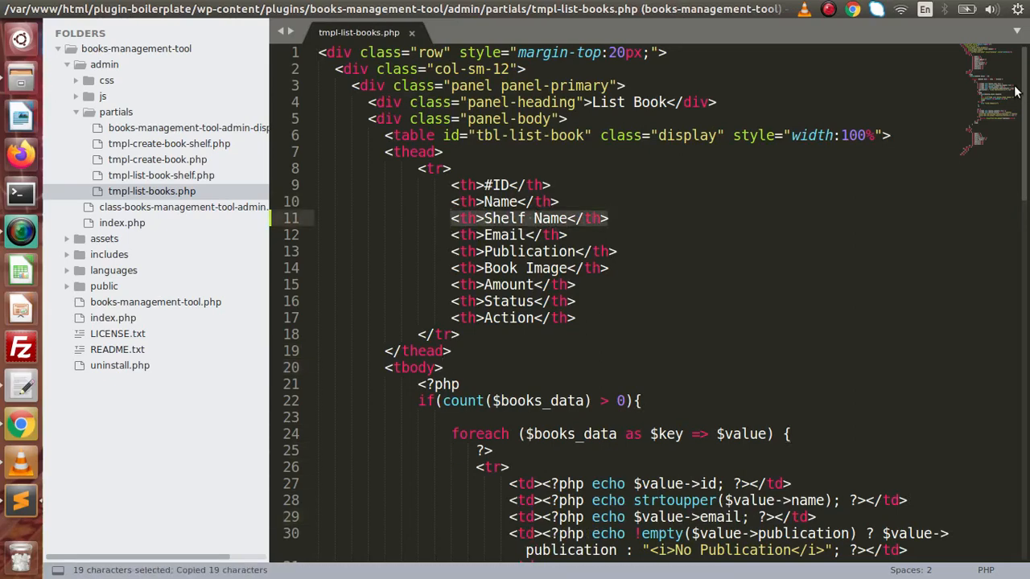
{"action": "scroll", "scroll_direction": "down", "scroll_amount": 3}
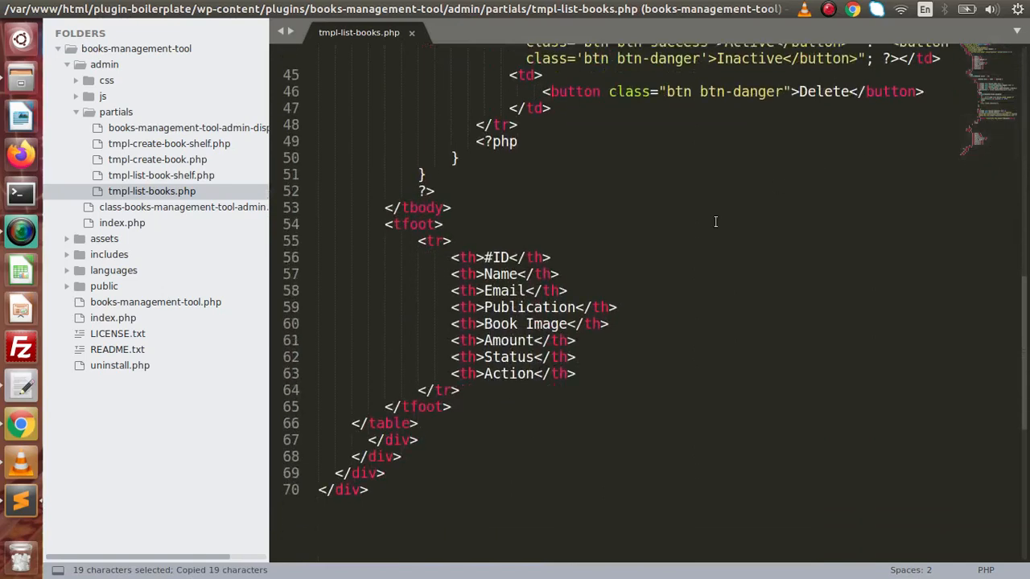
{"action": "type", "text": "<th>Shelf Name</th>"}
{"action": "type", "text": "<td><?php ?></td>"}
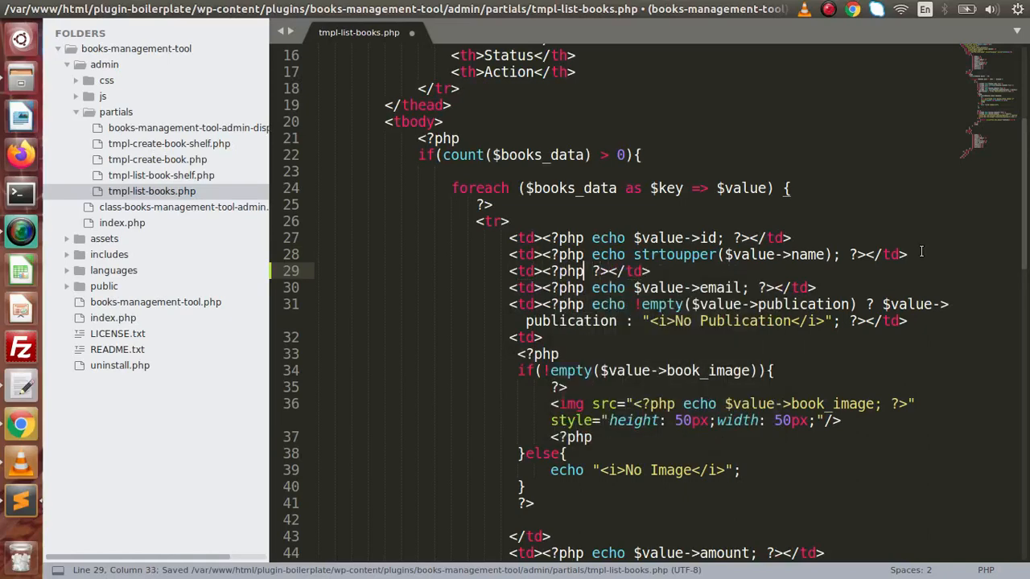
Begin a row cell in the book loop echoing $value->shelf_id
{"action": "type", "text": "$value->s"}
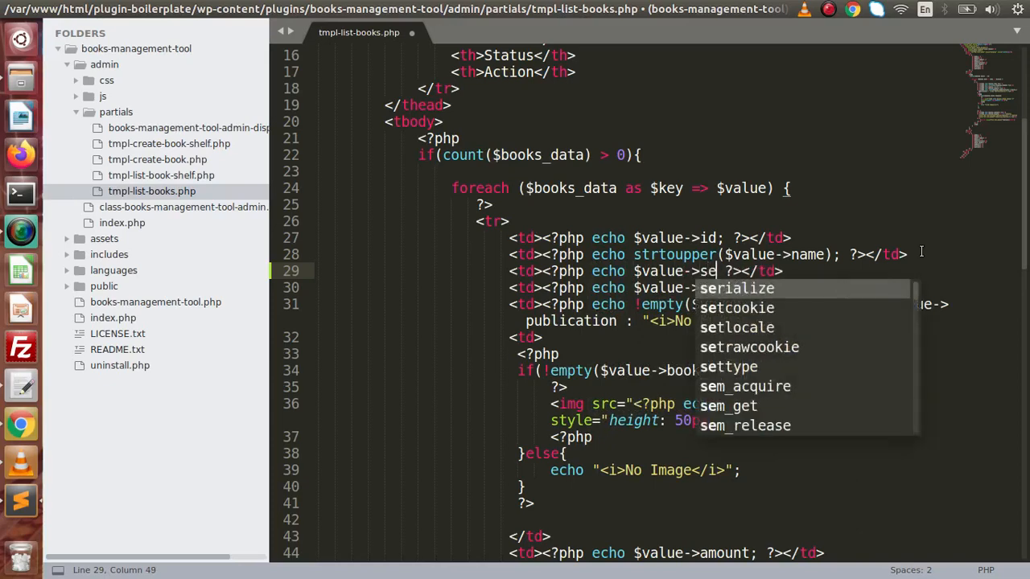
{"action": "type", "text": "ehlf_id"}
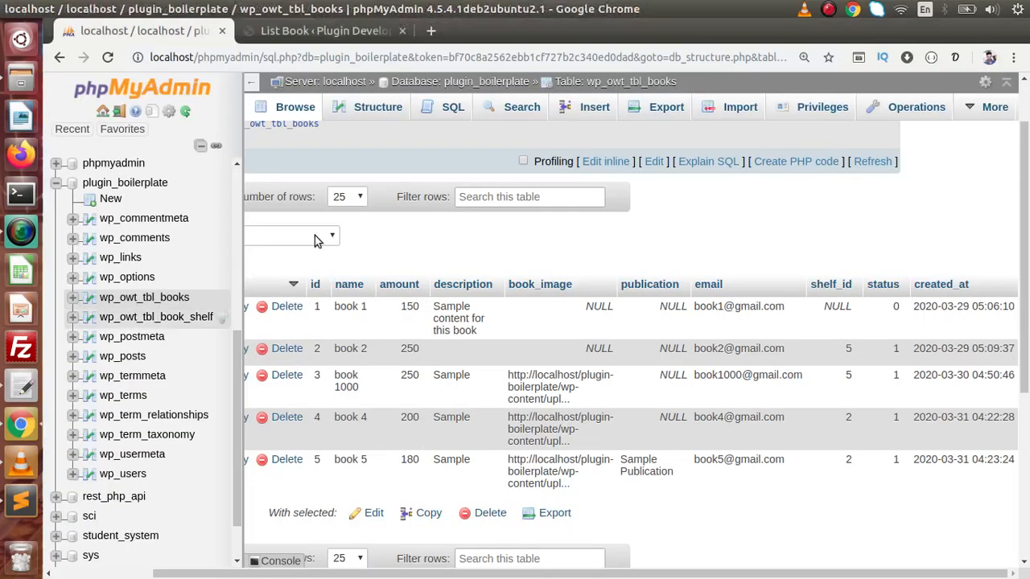
Check the shelf_id values in phpMyAdmin and save the template so List Book shows the shelf IDs
{"action": "left_click", "coordinate": [322, 31]}
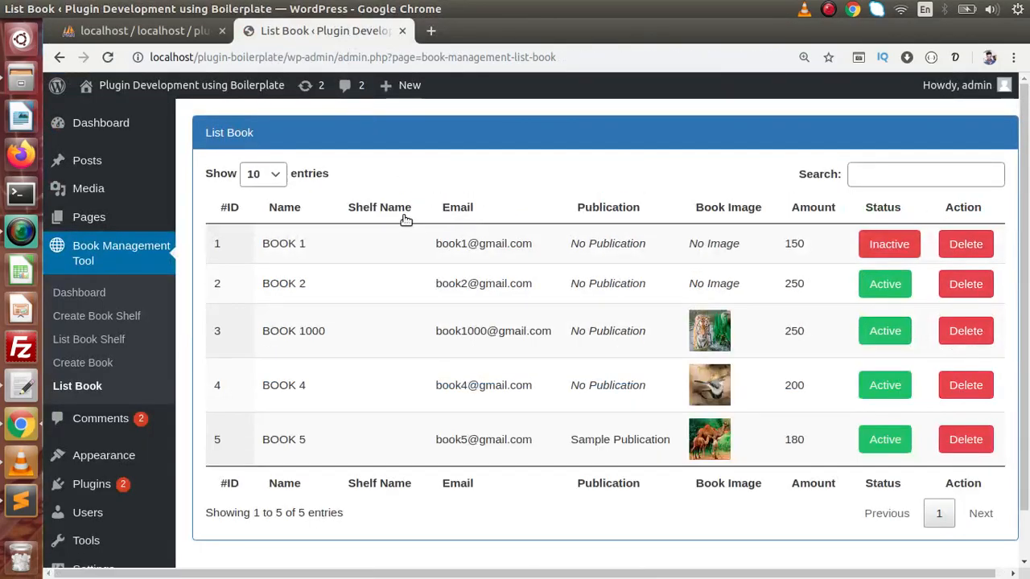
{"action": "left_click", "coordinate": [141, 31]}
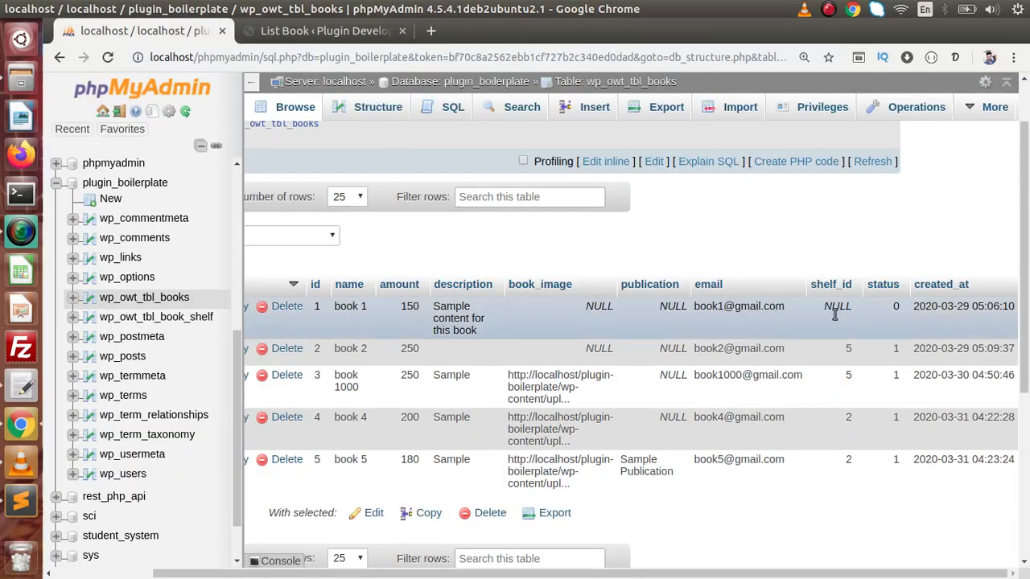
{"action": "mouse_move", "coordinate": [122, 474]}
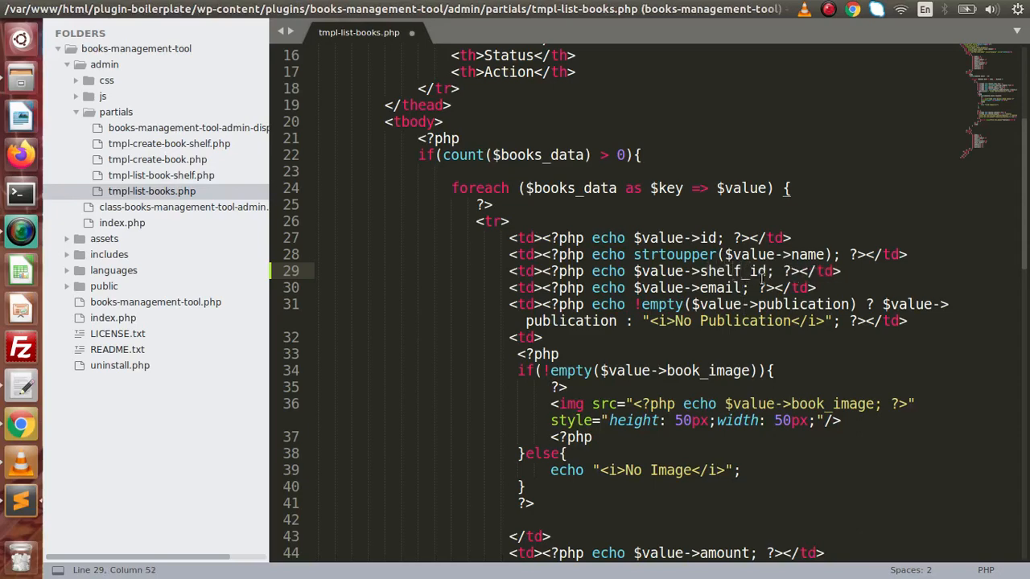
{"action": "key", "text": "ctrl+s"}
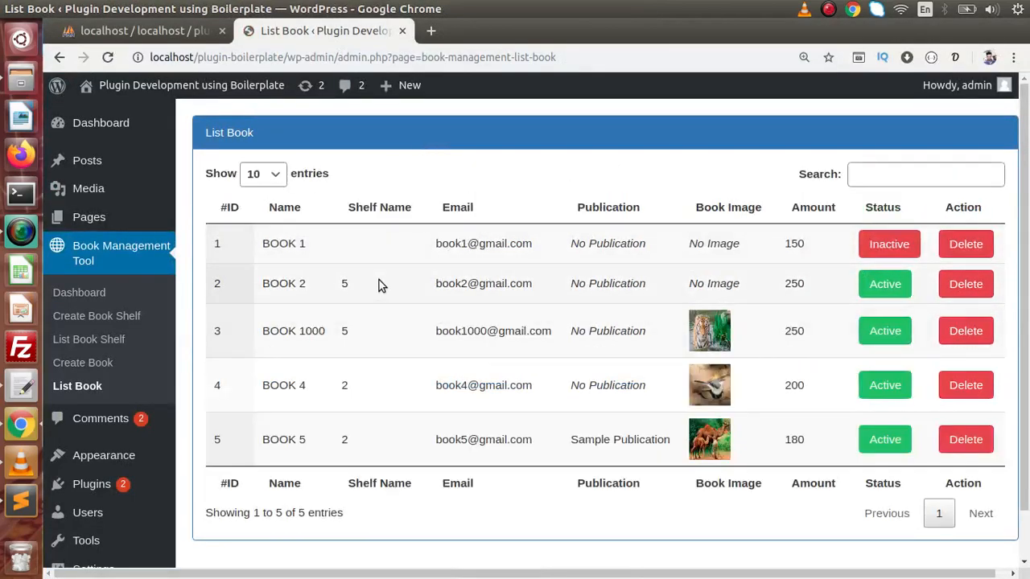
{"action": "mouse_move", "coordinate": [356, 287]}
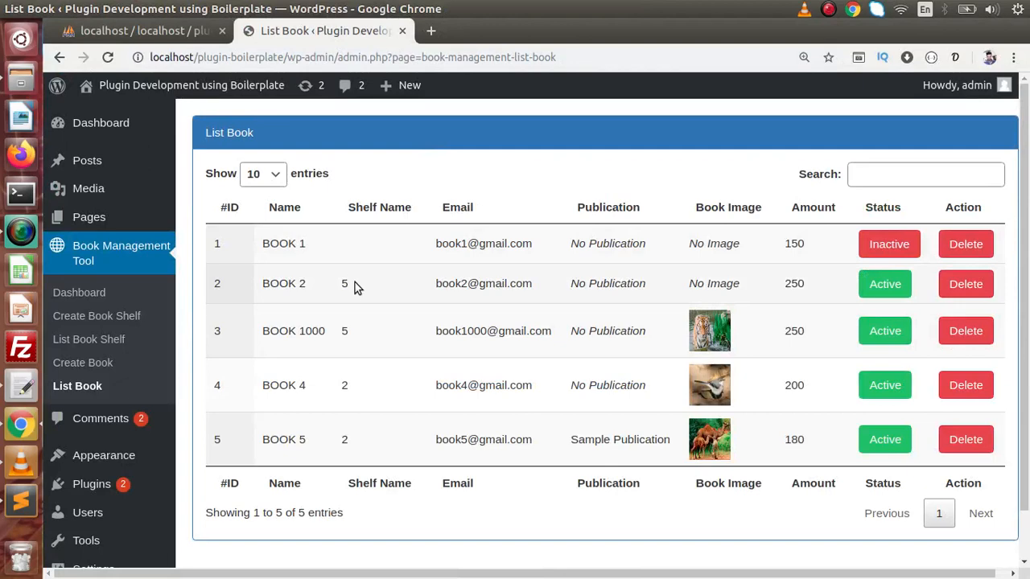
{"action": "mouse_move", "coordinate": [353, 373]}
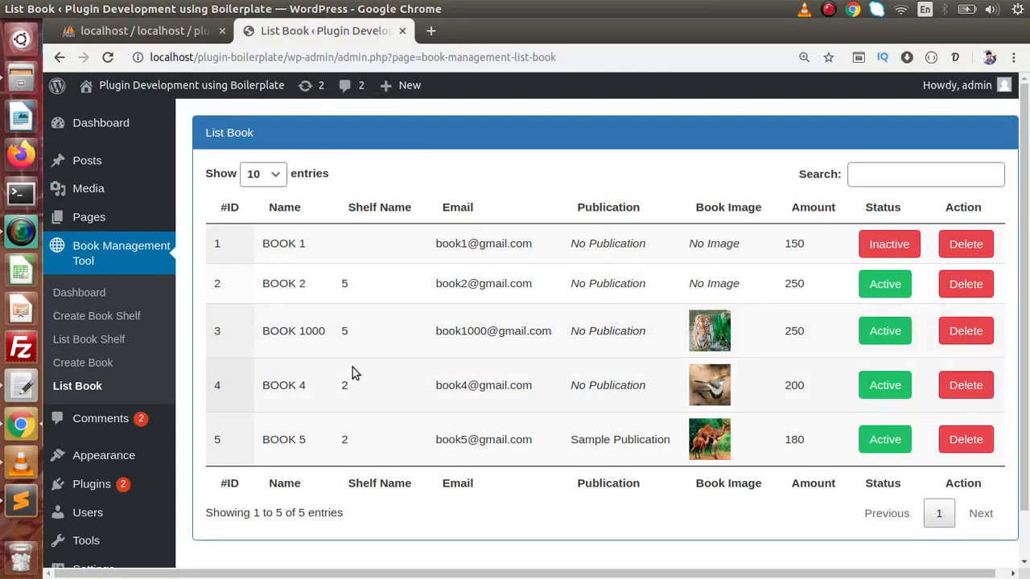
{"action": "mouse_move", "coordinate": [370, 248]}
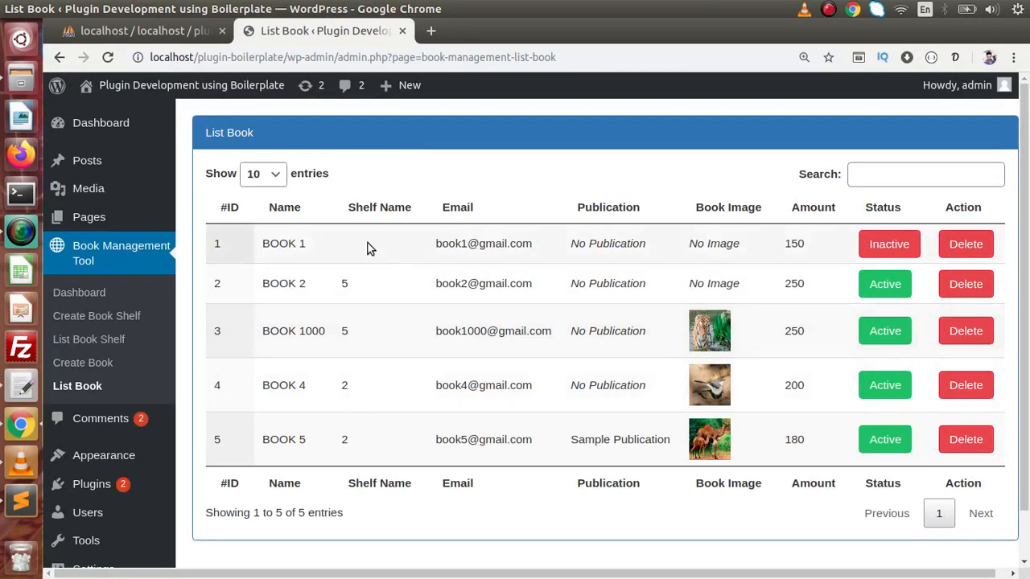
{"action": "mouse_move", "coordinate": [378, 241]}
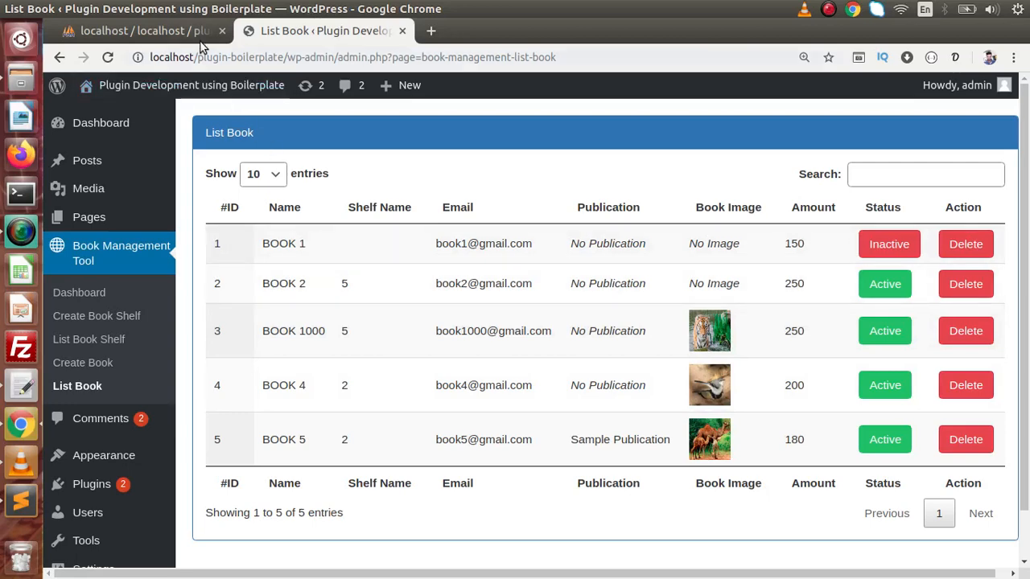
Browse wp_owt_tbl_book_shelf to see shelf IDs mapped to names like Shelf 102, then return to the template
{"action": "left_click", "coordinate": [137, 30]}
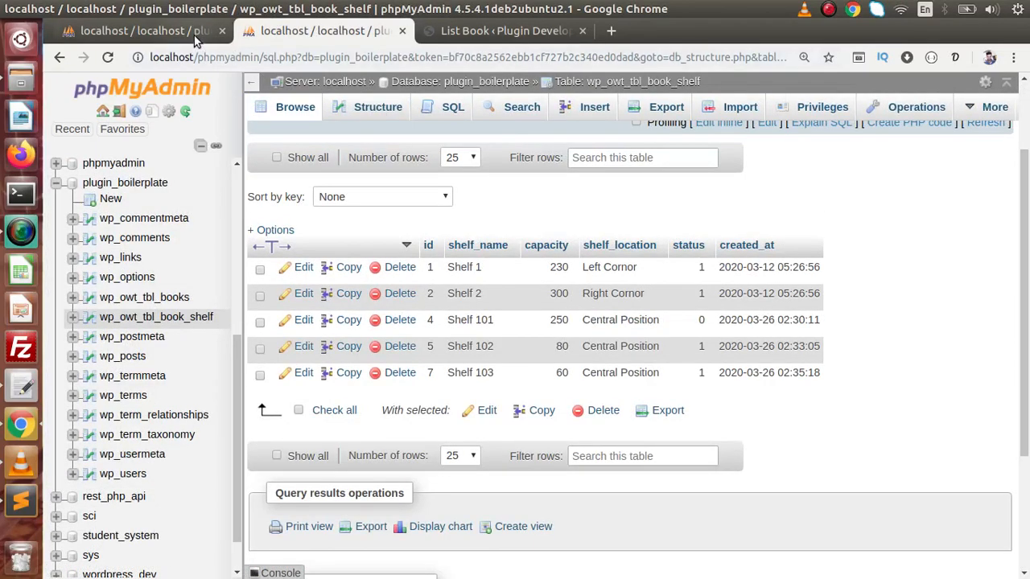
{"action": "left_click", "coordinate": [143, 297]}
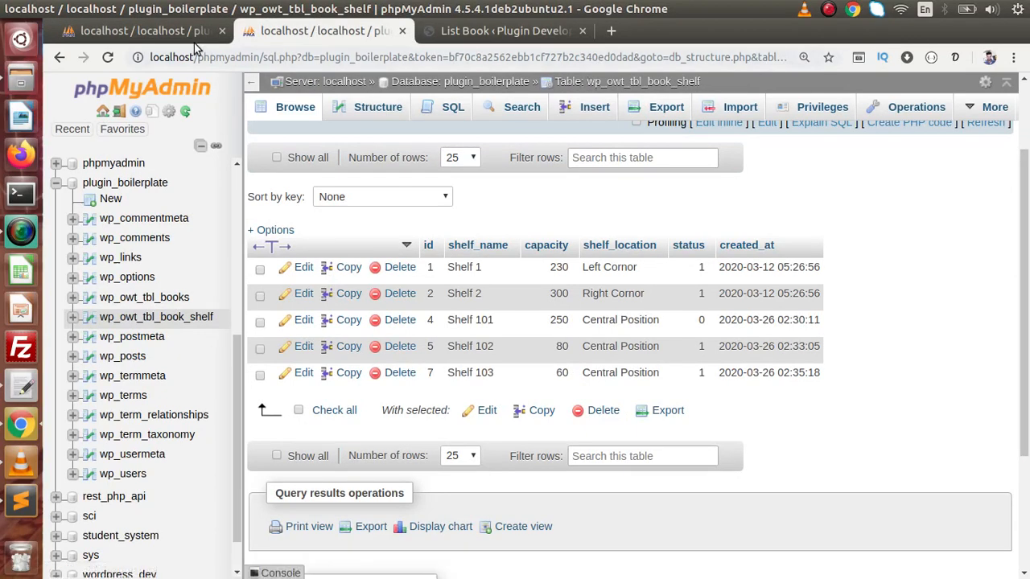
{"action": "left_click", "coordinate": [144, 296]}
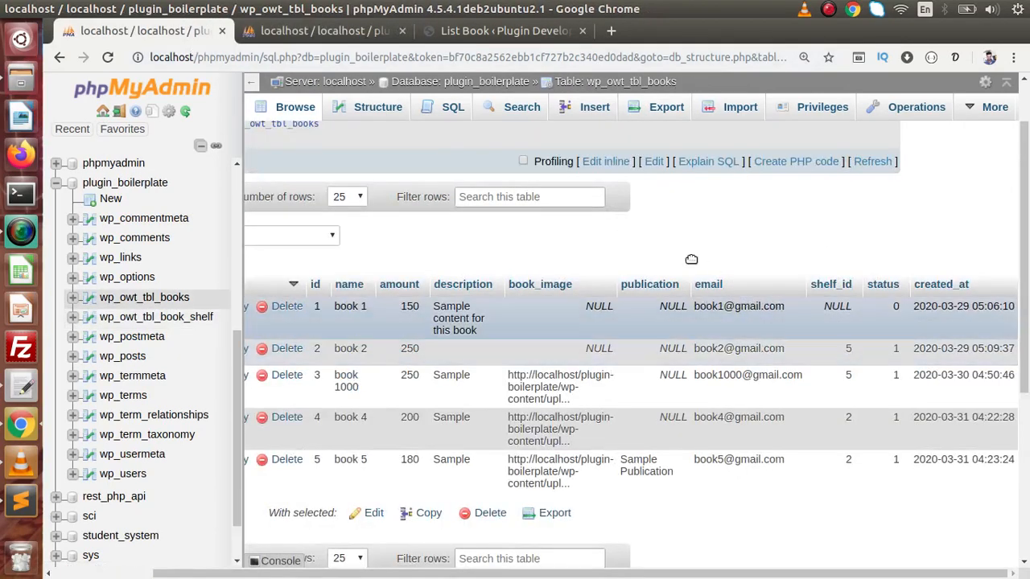
{"action": "left_click", "coordinate": [156, 317]}
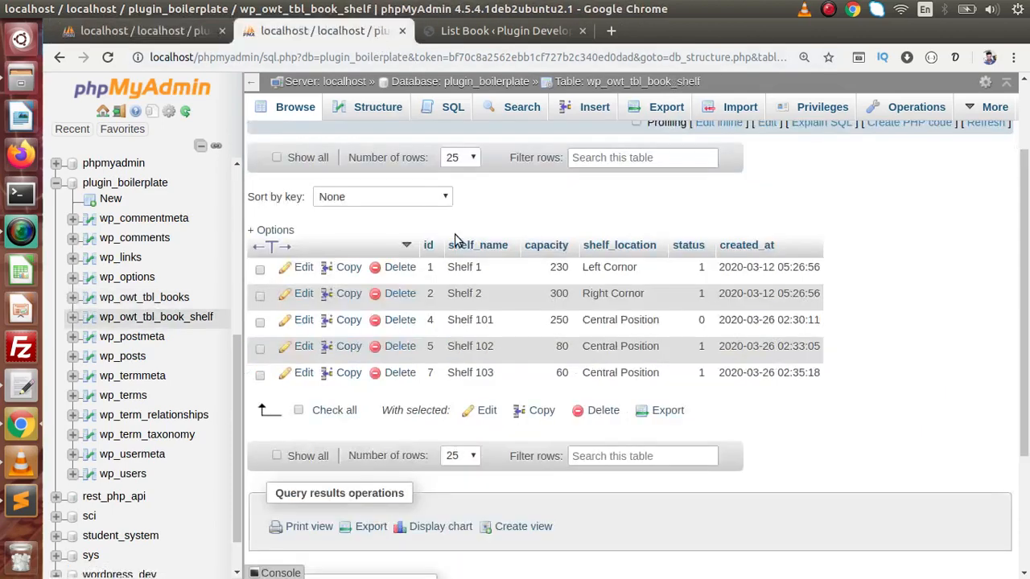
{"action": "mouse_move", "coordinate": [501, 346]}
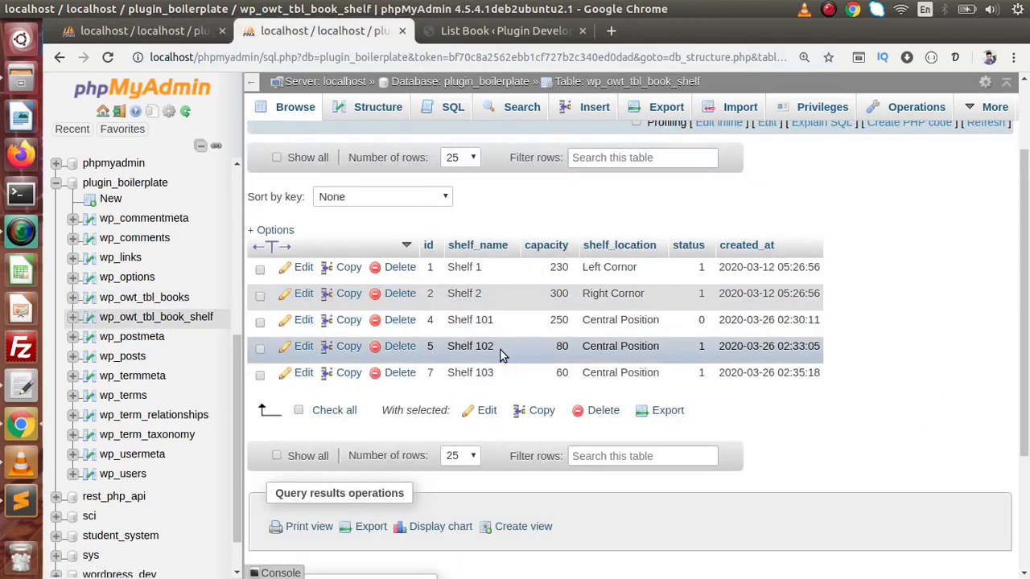
{"action": "double_click", "coordinate": [470, 346]}
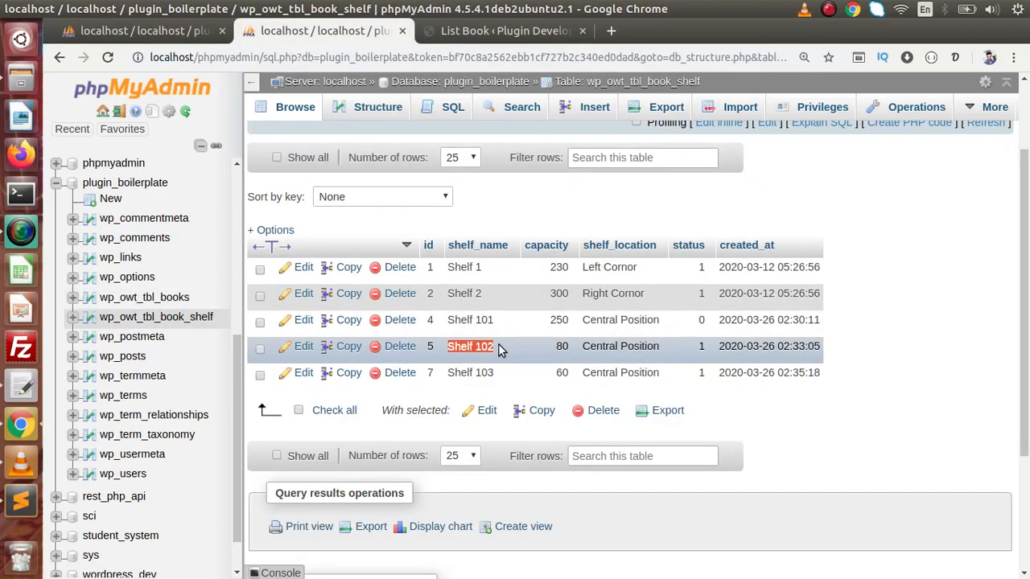
{"action": "left_click", "coordinate": [505, 31]}
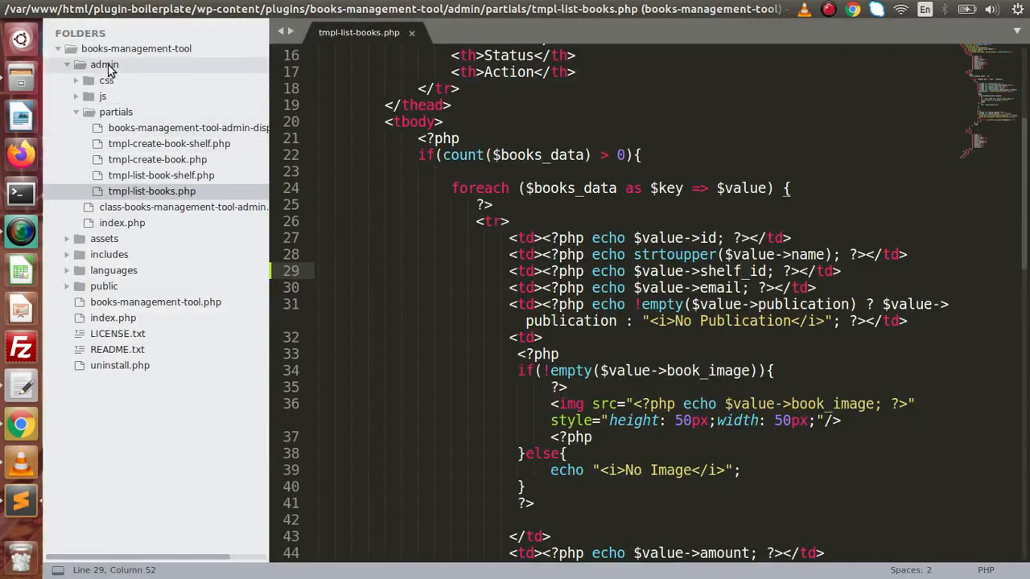
In the admin class list-book query, select book.* from the books table as book with a LEFT JOIN started
{"action": "left_click", "coordinate": [184, 207]}
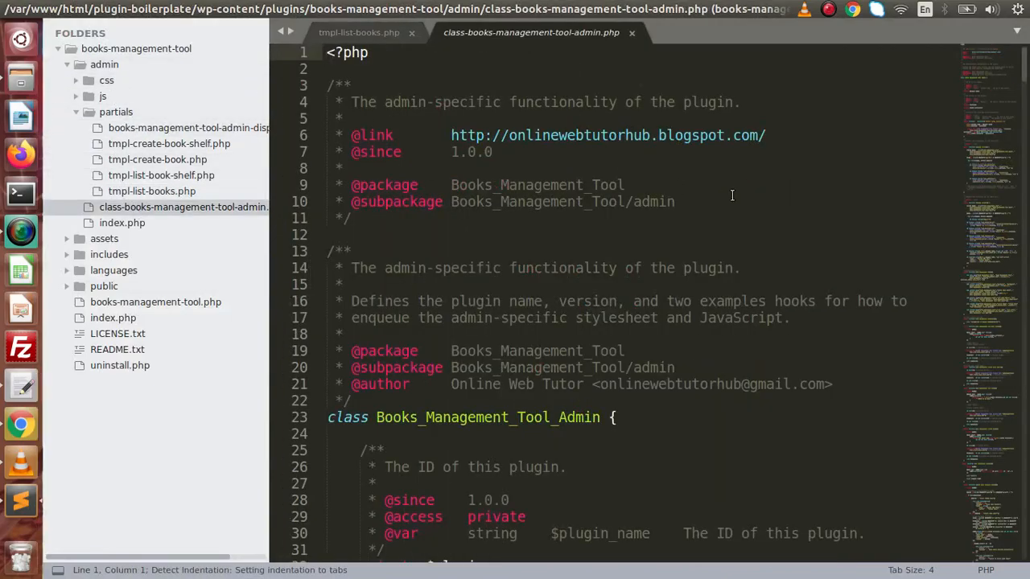
{"action": "scroll", "scroll_direction": "down", "scroll_amount": 3}
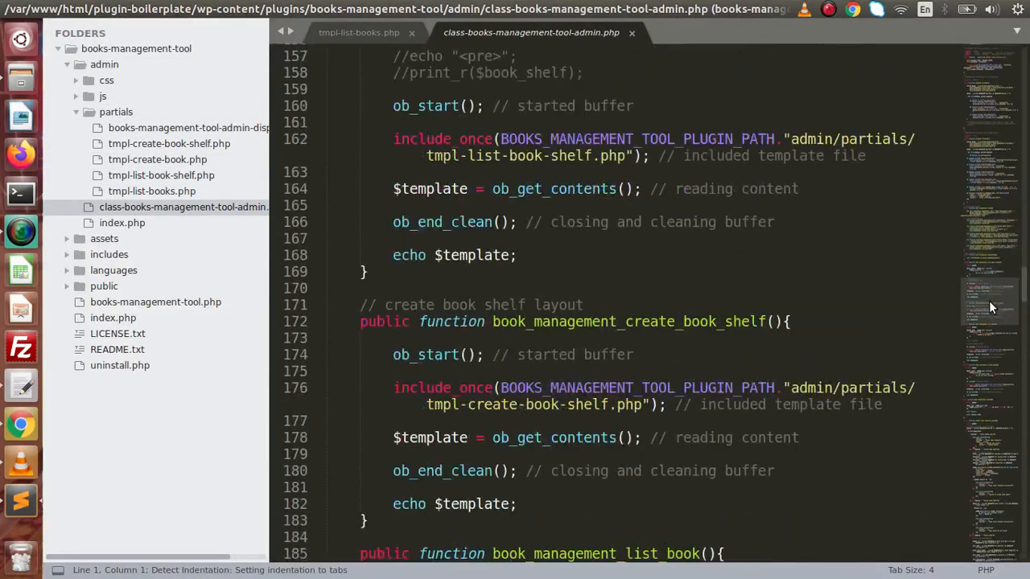
{"action": "scroll", "scroll_direction": "down", "scroll_amount": 3}
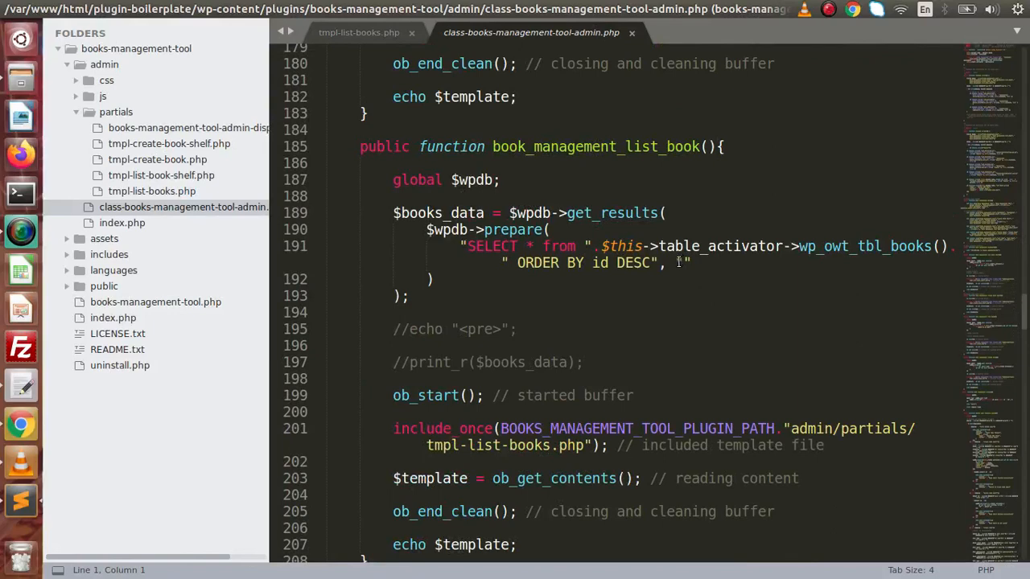
{"action": "scroll", "scroll_direction": "down", "scroll_amount": 3}
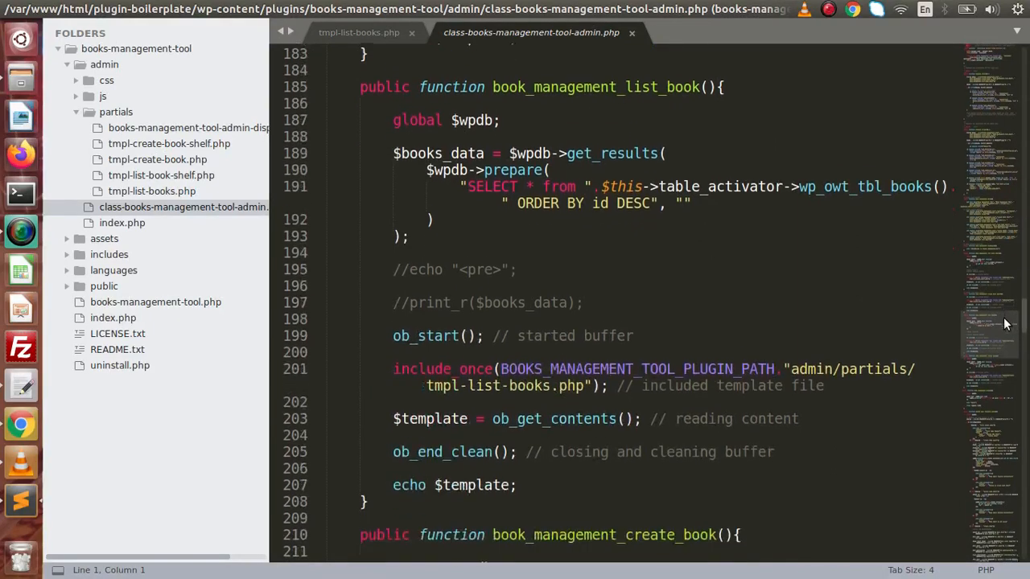
{"action": "scroll", "scroll_direction": "down", "scroll_amount": 3}
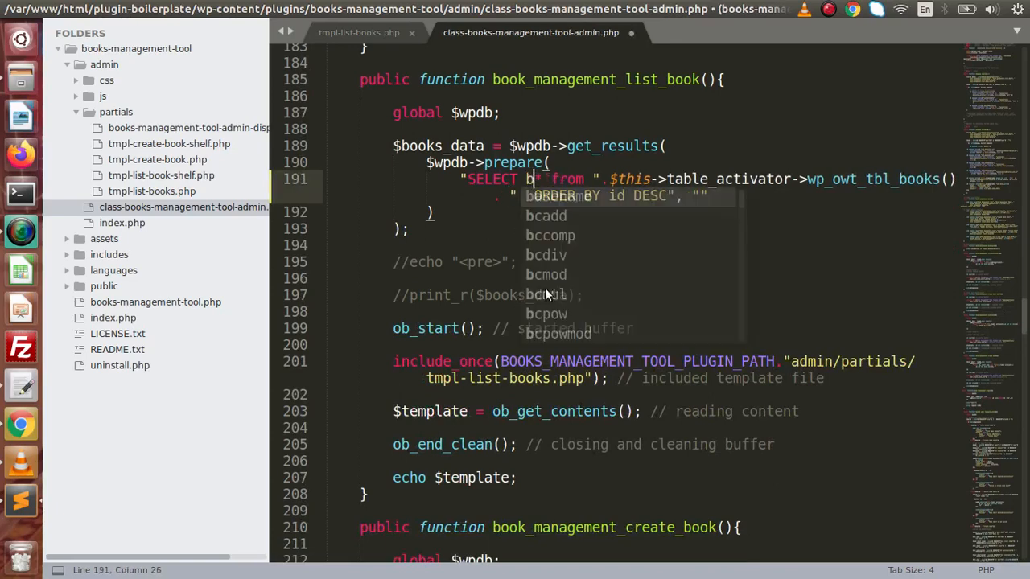
{"action": "type", "text": "book."}
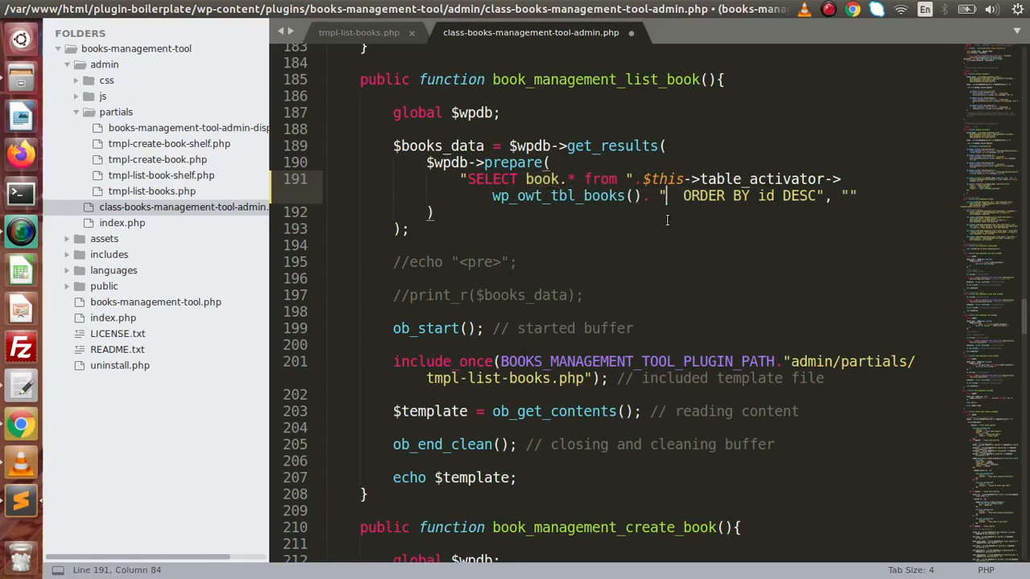
{"action": "type", "text": "as boo"}
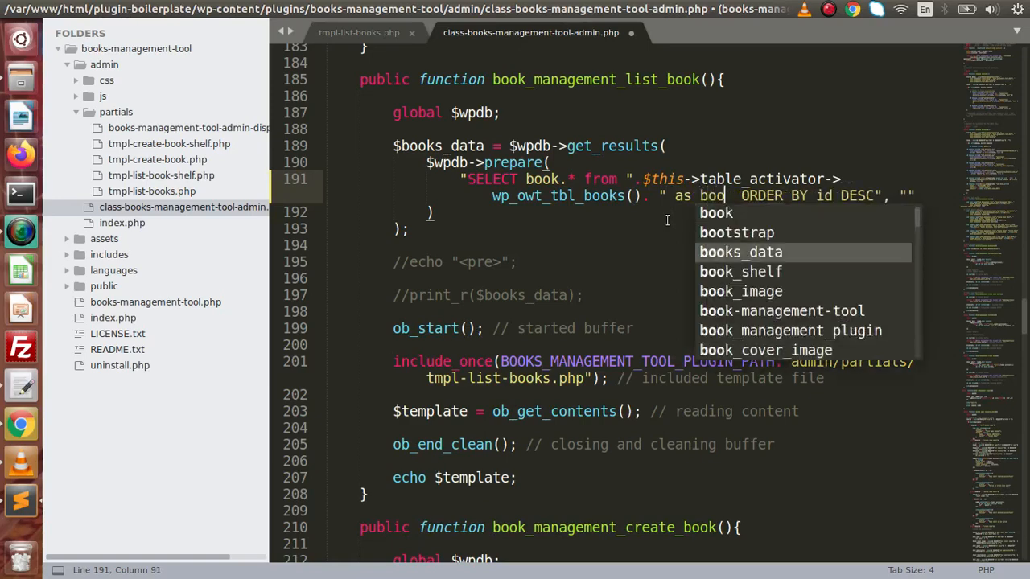
{"action": "type", "text": "LEFT J"}
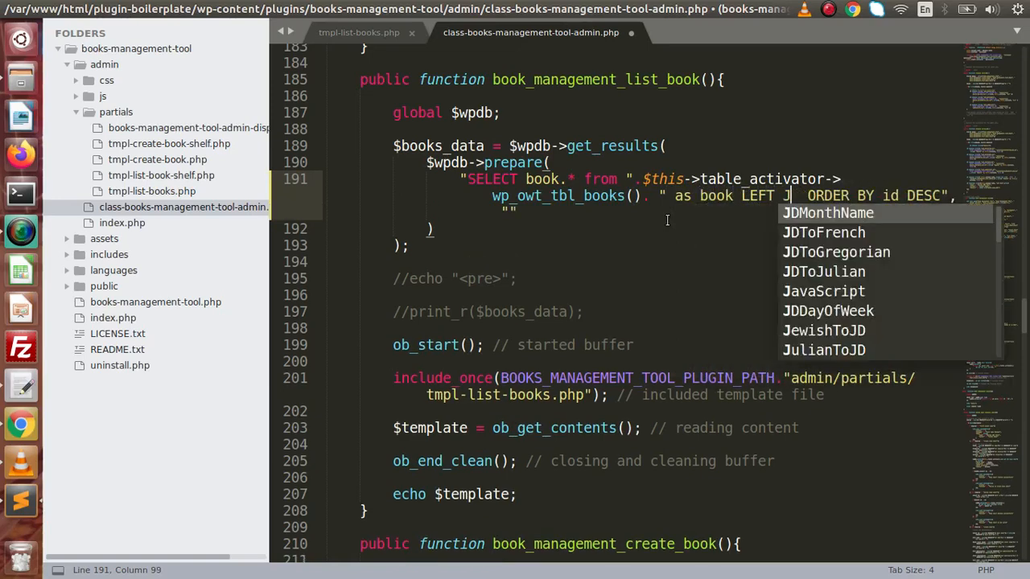
{"action": "type", "text": "OIN \"."}
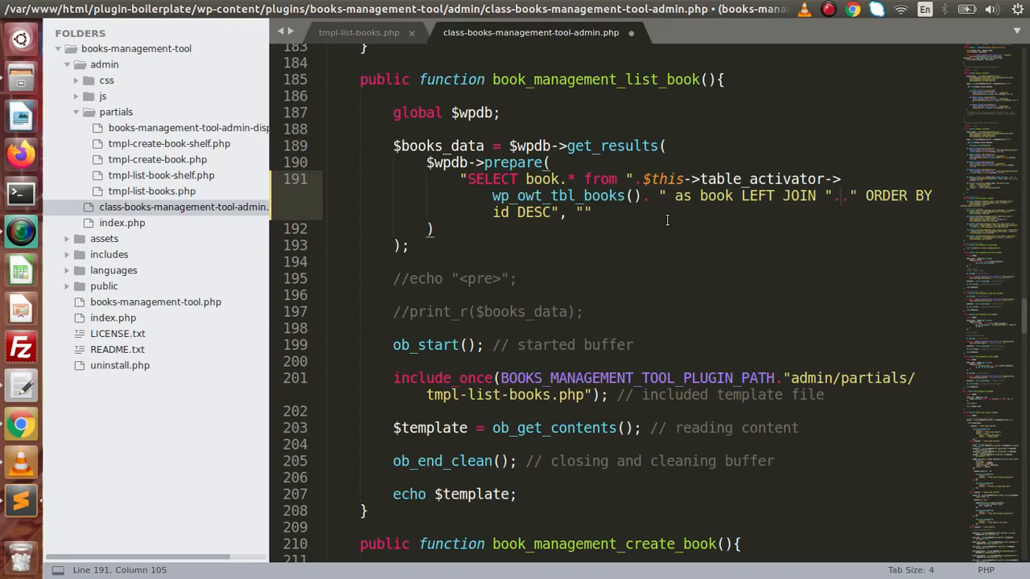
{"action": "type", "text": "$this->table_activator->"}
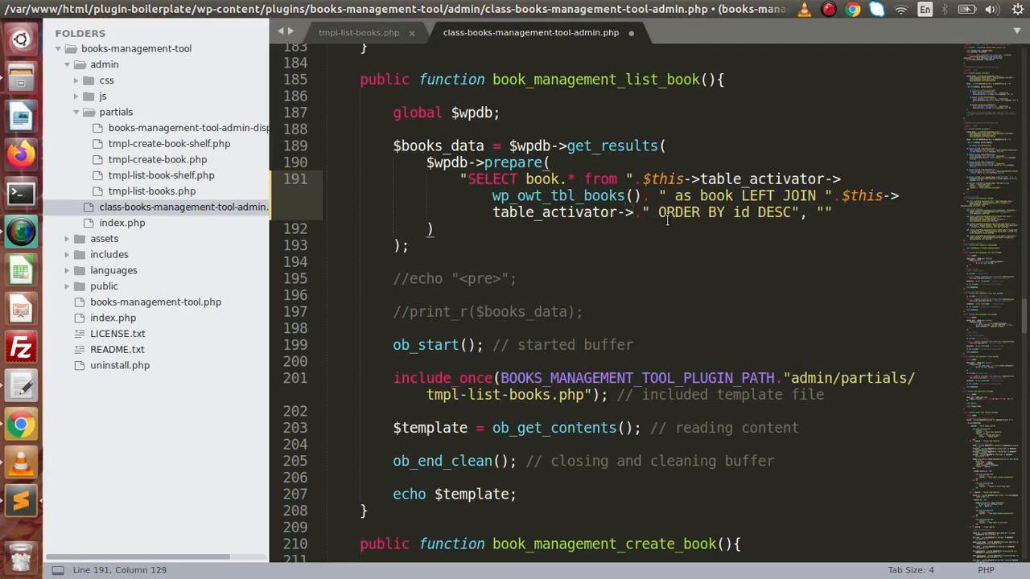
{"action": "mouse_move", "coordinate": [319, 256]}
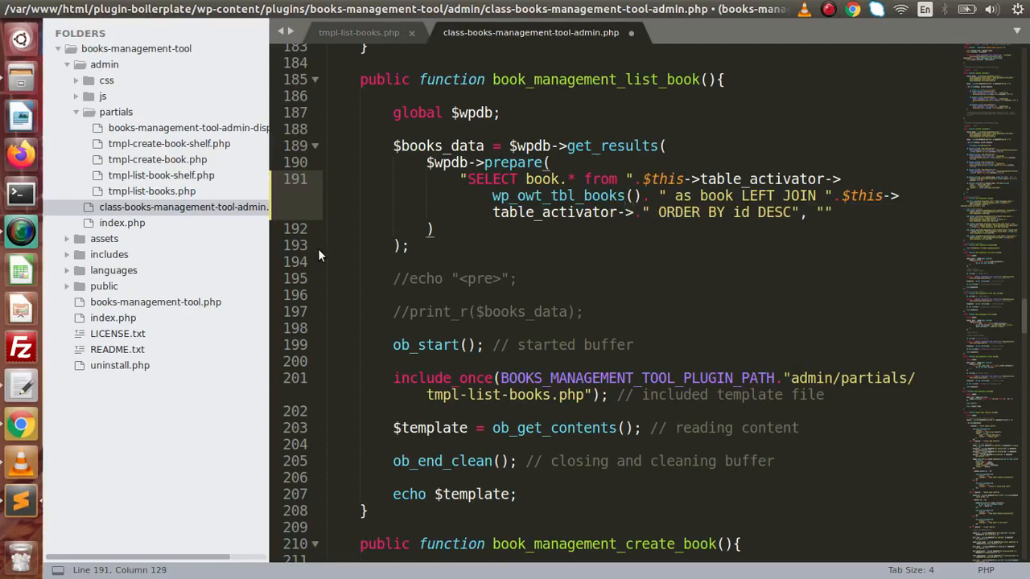
Join wp_owt_tbl_book_shelf() aliased as book_shelf, checking the table name in the activator class
{"action": "left_click", "coordinate": [109, 254]}
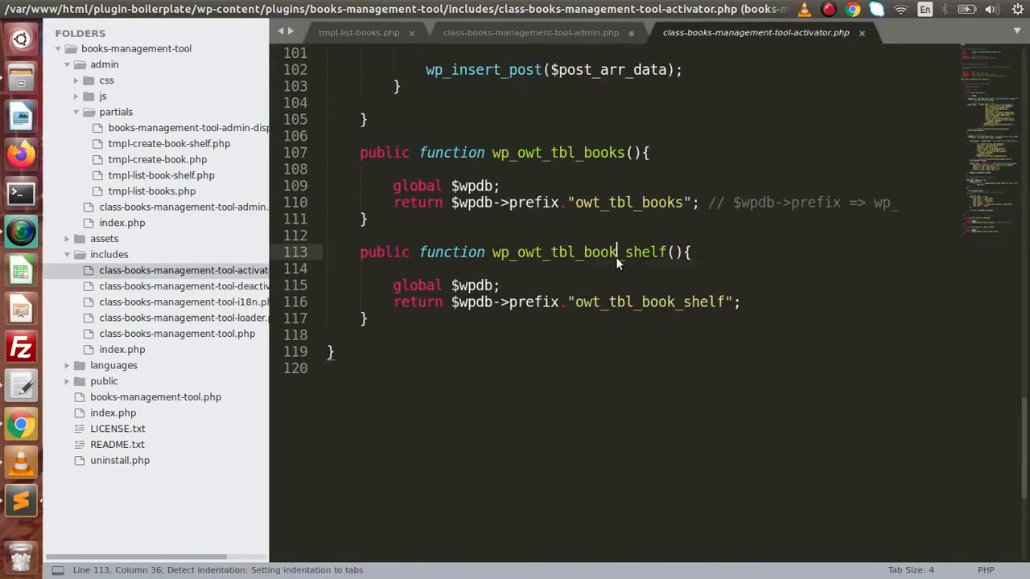
{"action": "left_click", "coordinate": [538, 33]}
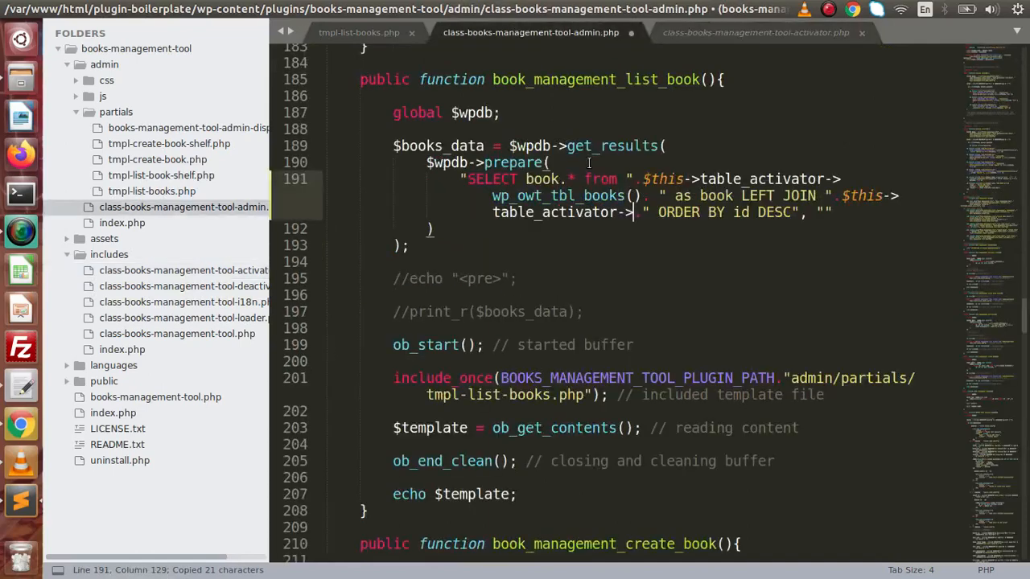
{"action": "type", "text": "wp_owt_tbl_book_shelf()."}
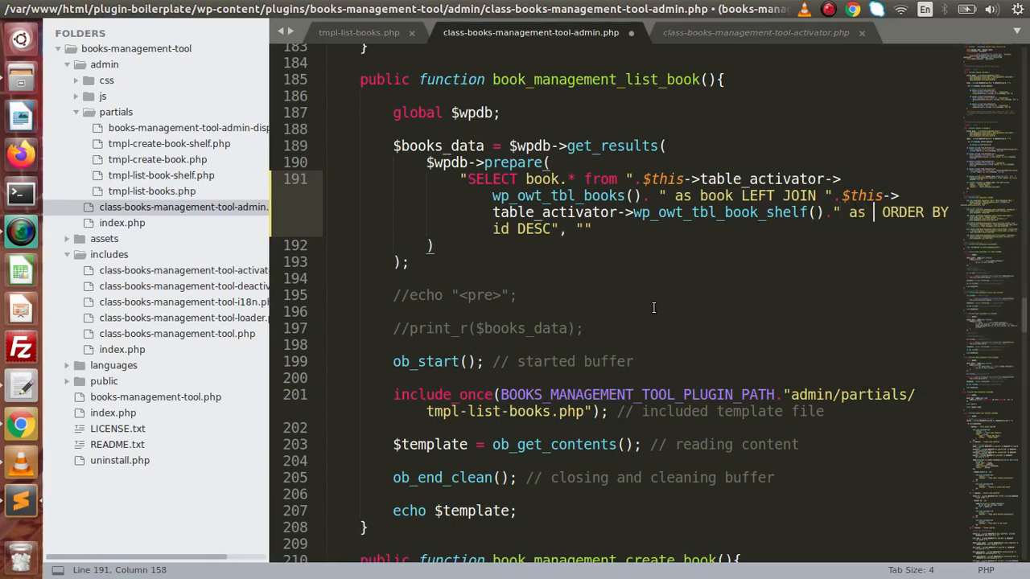
{"action": "type", "text": "book"}
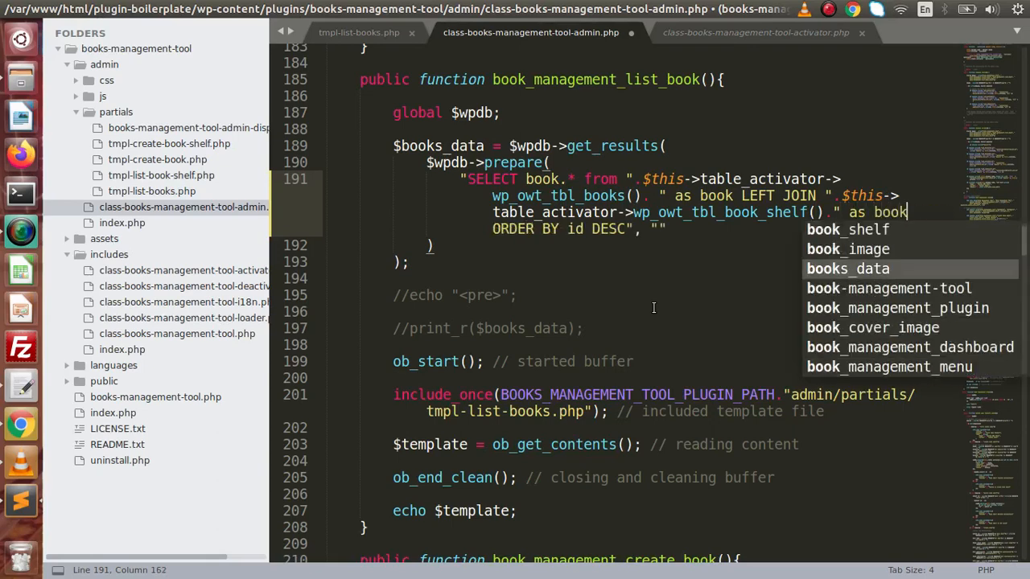
{"action": "type", "text": "s"}
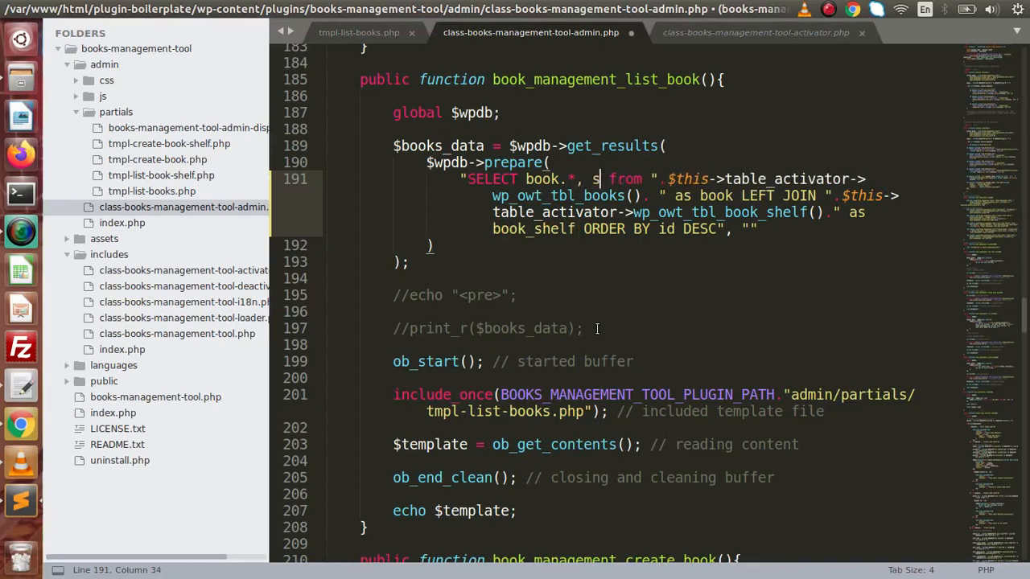
{"action": "type", "text": "ook_shelf"}
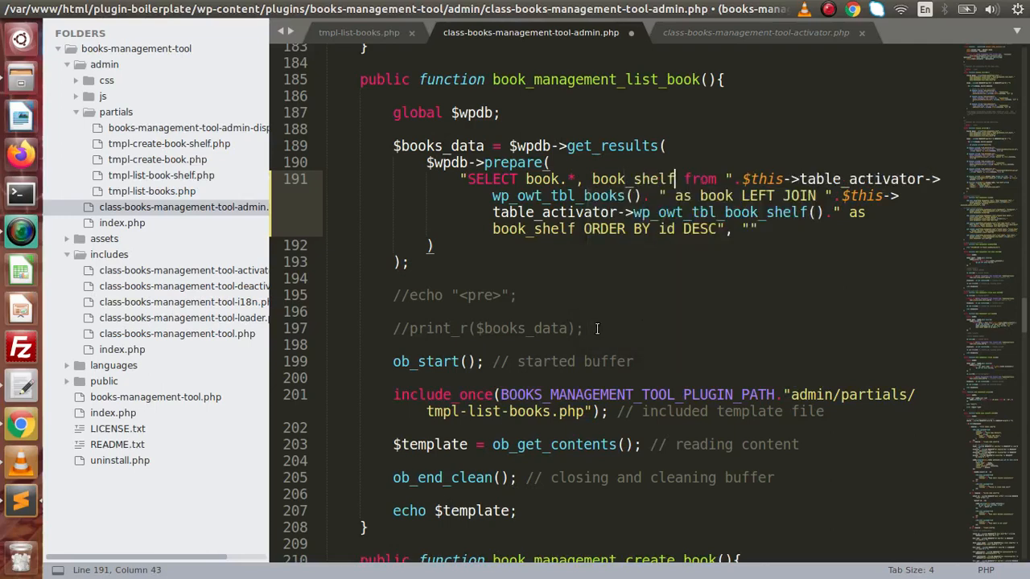
{"action": "type", "text": "."}
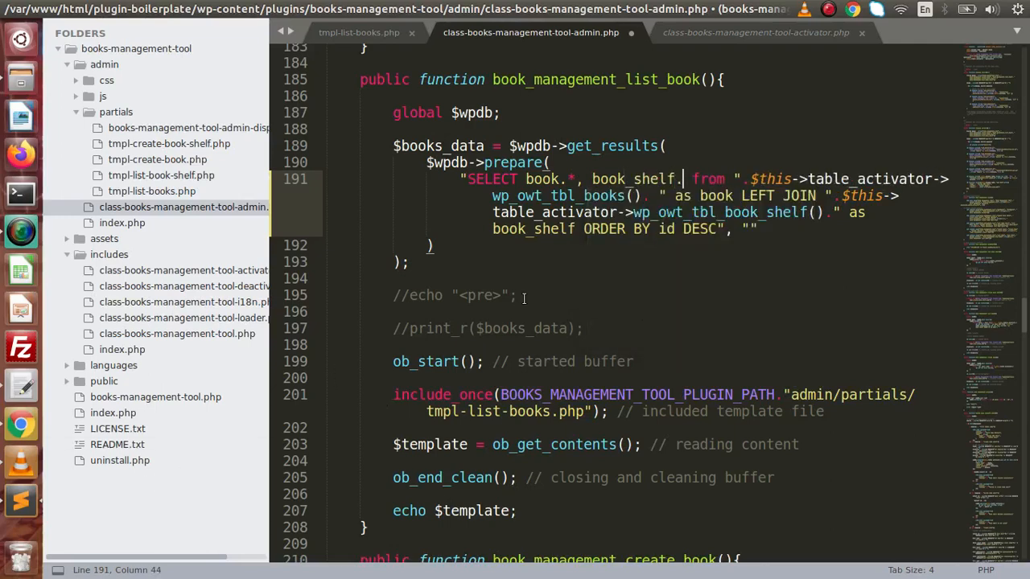
{"action": "type", "text": "se"}
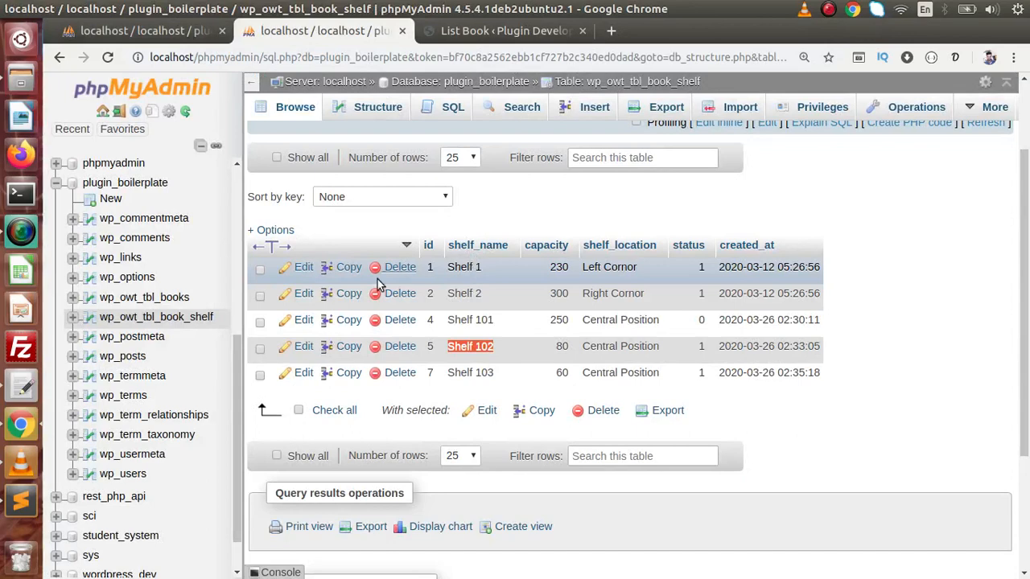
{"action": "mouse_move", "coordinate": [444, 245]}
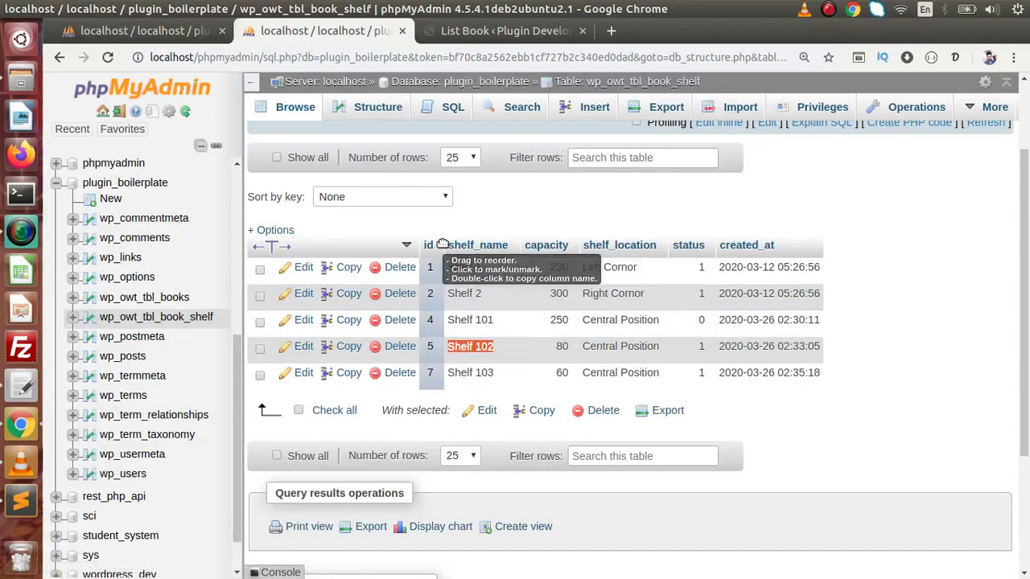
View the wp_owt_tbl_books rows with their shelf_id values in phpMyAdmin
{"action": "left_click", "coordinate": [144, 297]}
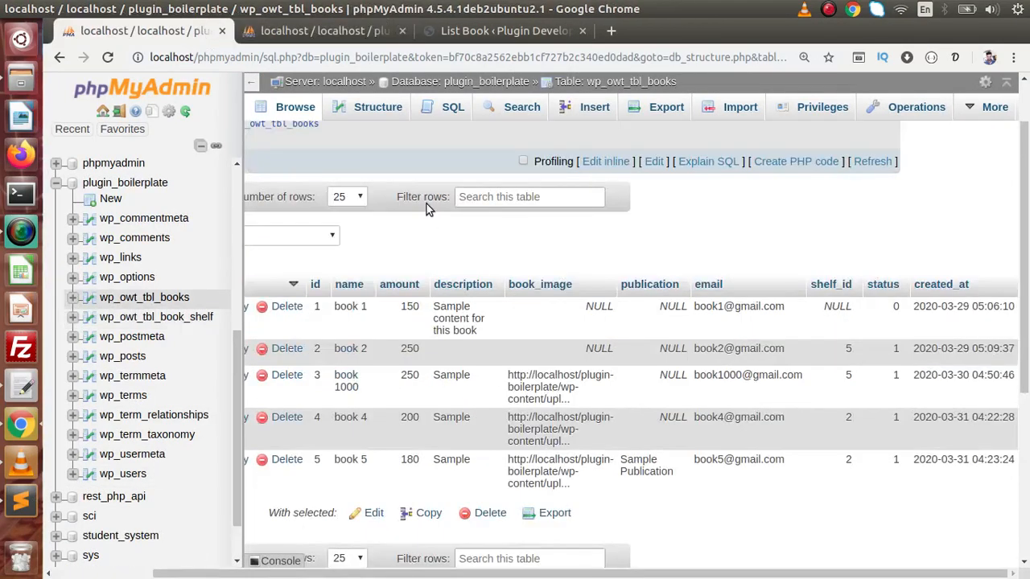
{"action": "mouse_move", "coordinate": [123, 474]}
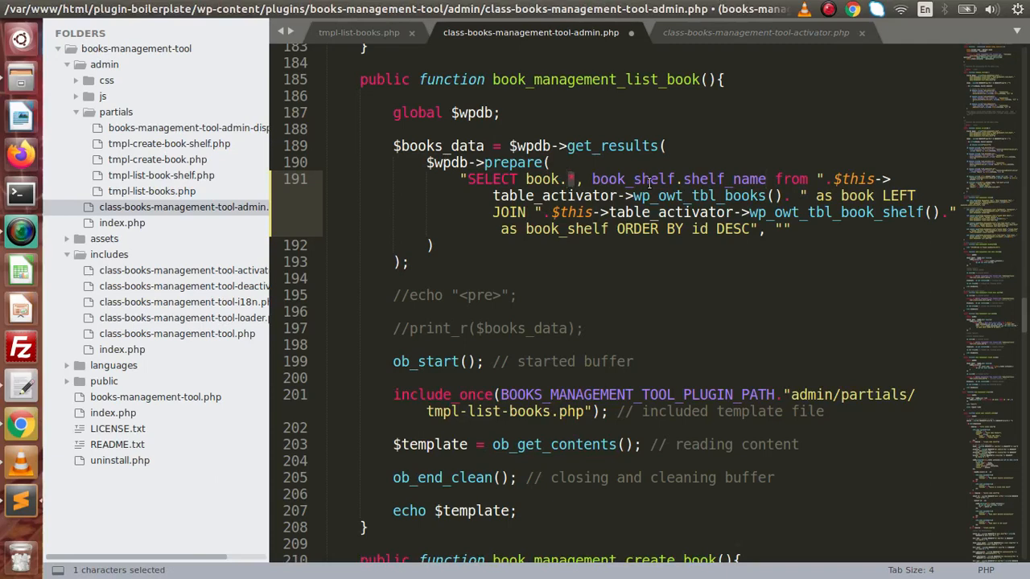
Complete the query as SELECT book.*, book_shelf.shelf_name joined ON book.shelf_id = book_shelf.id
{"action": "double_click", "coordinate": [730, 178]}
{"action": "type", "text": " O"}
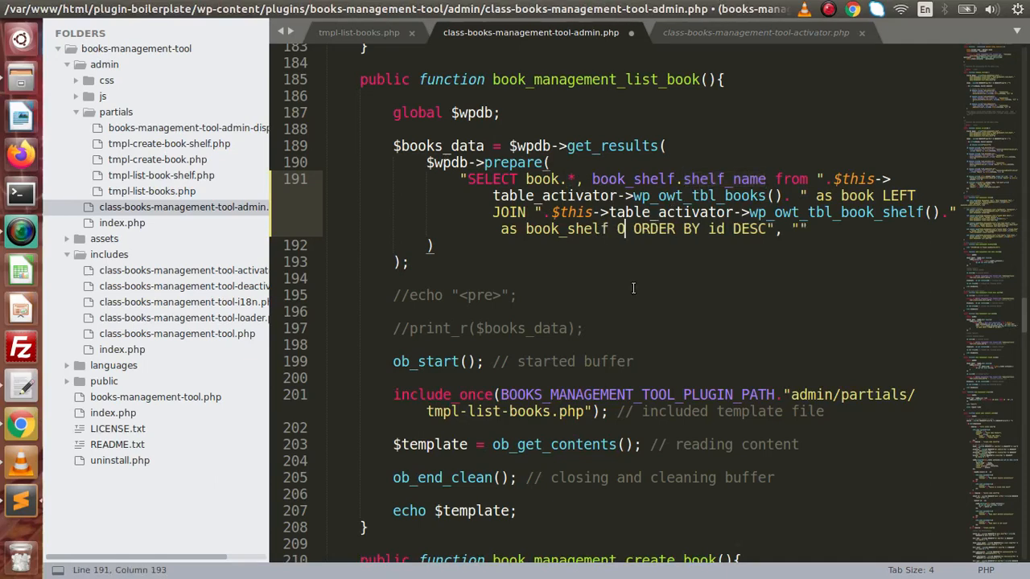
{"action": "type", "text": "N"}
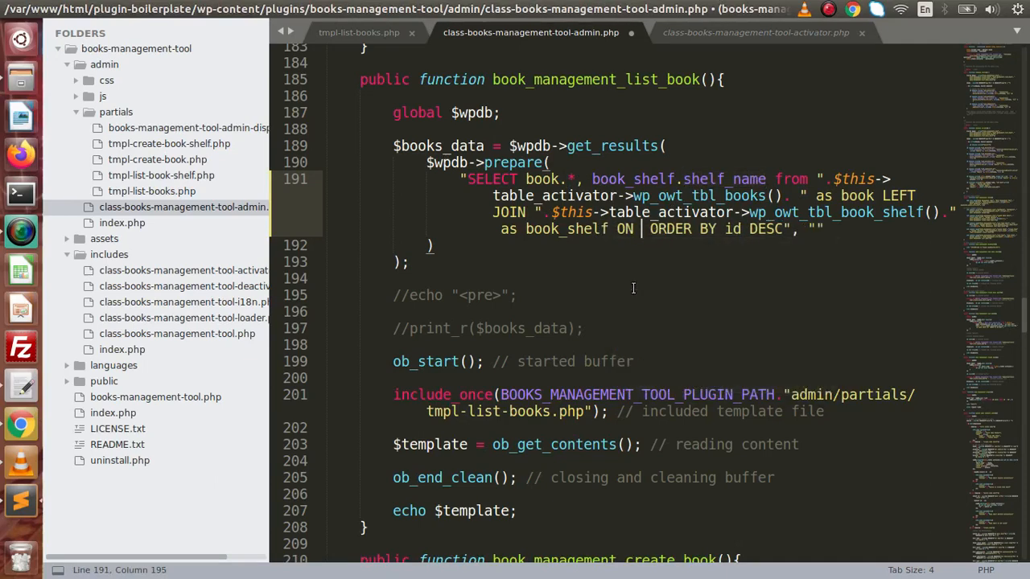
{"action": "type", "text": "book.shelf_id"}
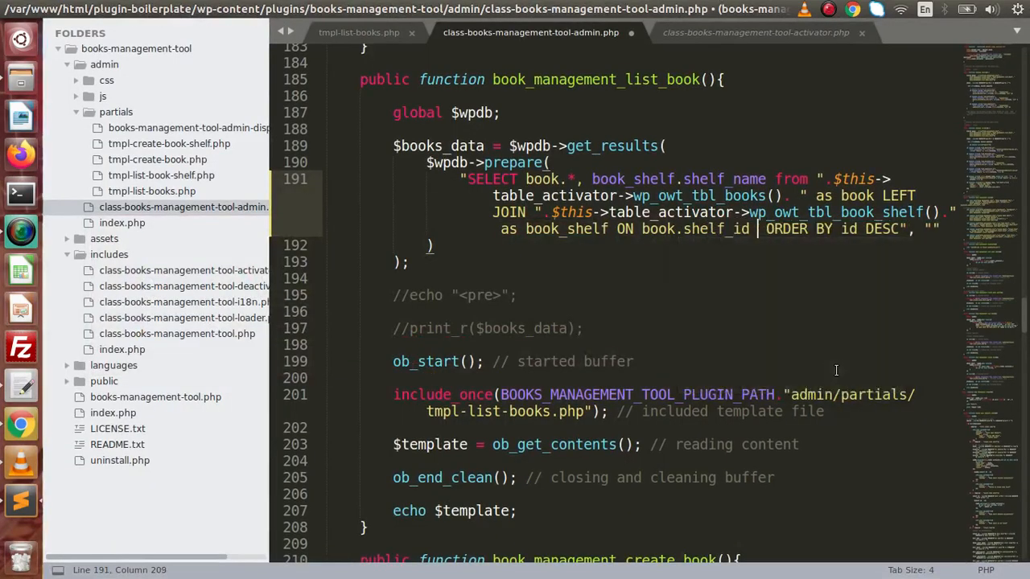
{"action": "type", "text": "book_shelf.id"}
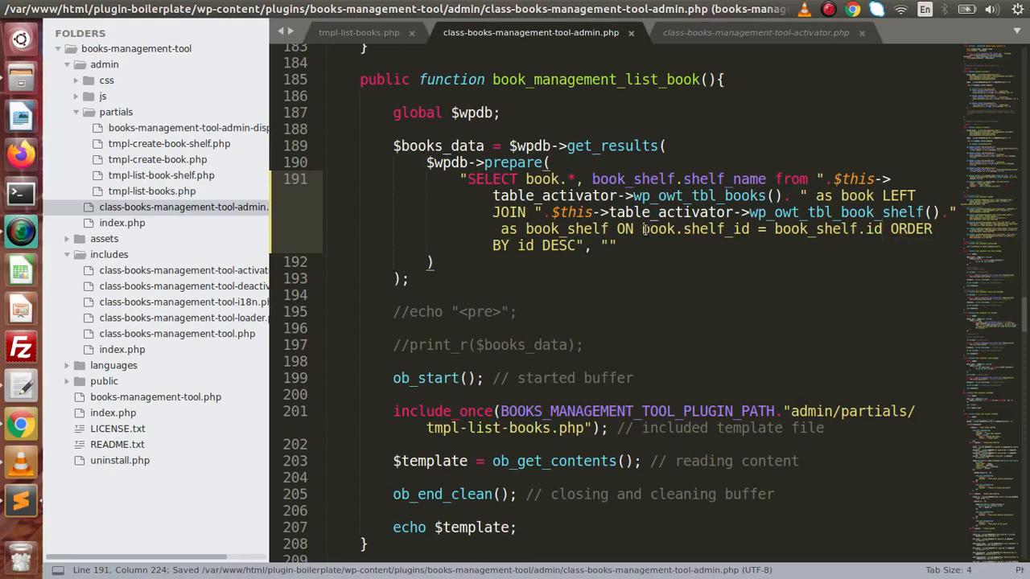
{"action": "left_click", "coordinate": [748, 229]}
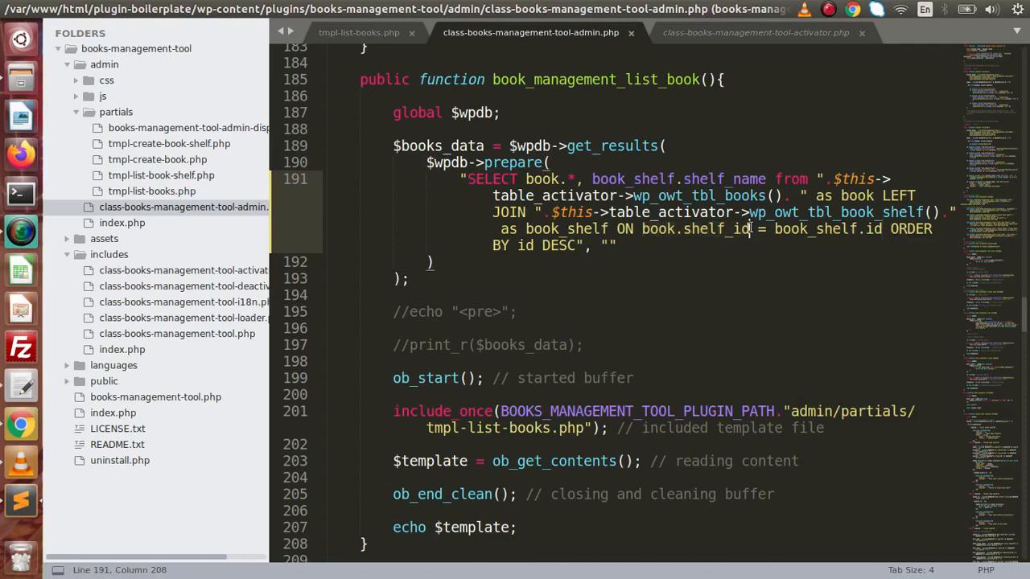
{"action": "double_click", "coordinate": [723, 228]}
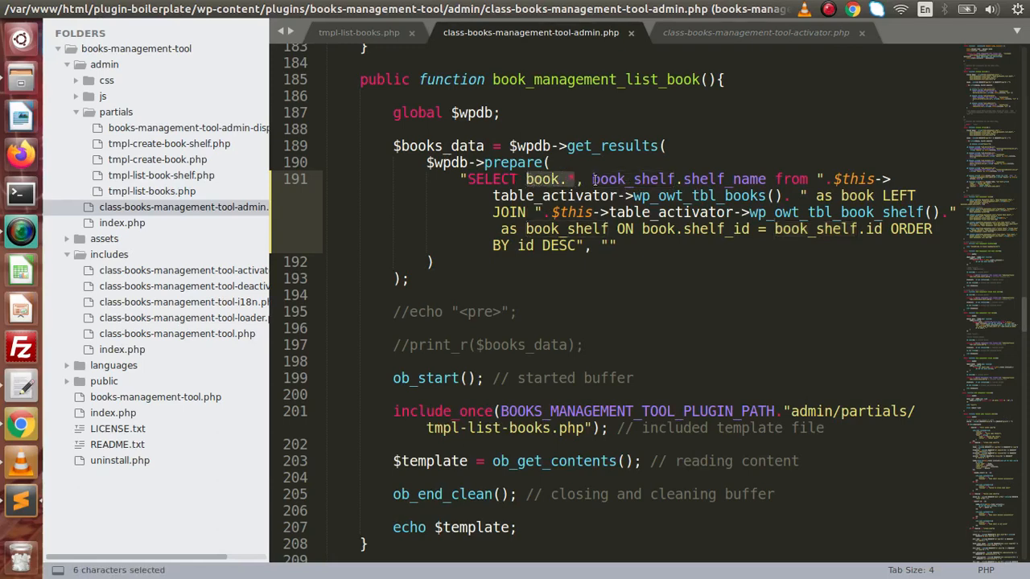
{"action": "left_click_drag", "start_coordinate": [592, 179], "coordinate": [768, 178]}
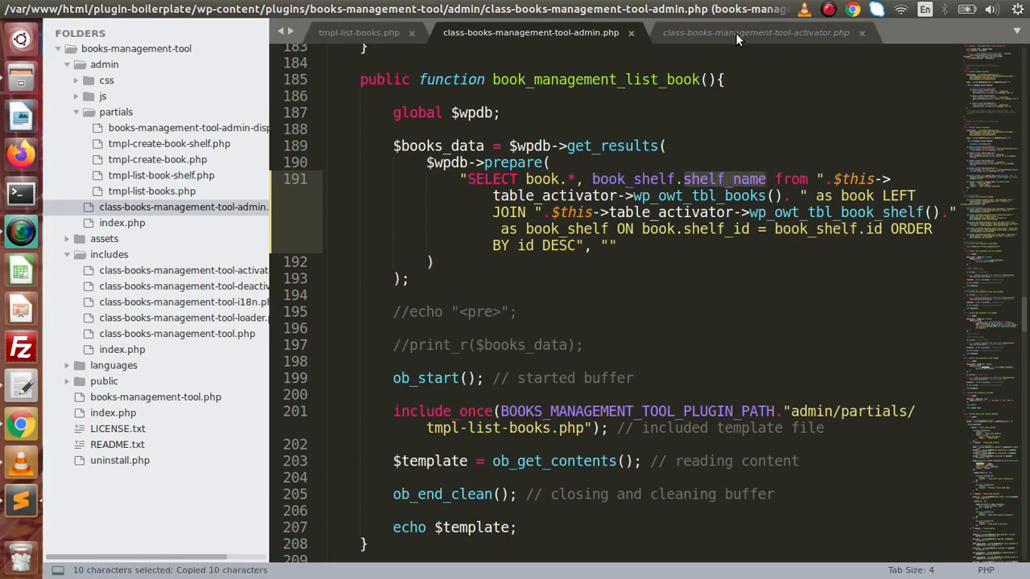
{"action": "left_click", "coordinate": [360, 33]}
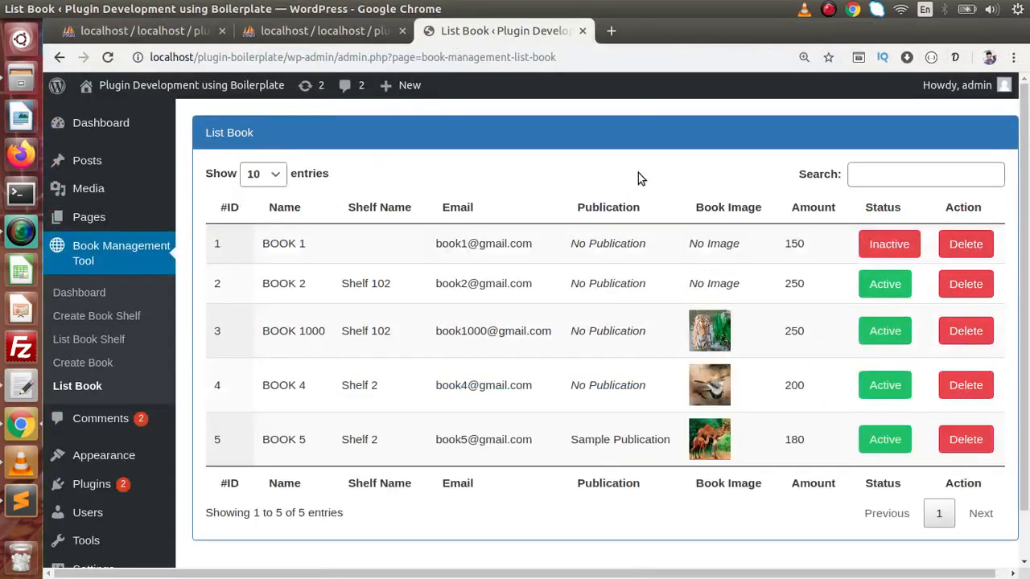
{"action": "mouse_move", "coordinate": [365, 289]}
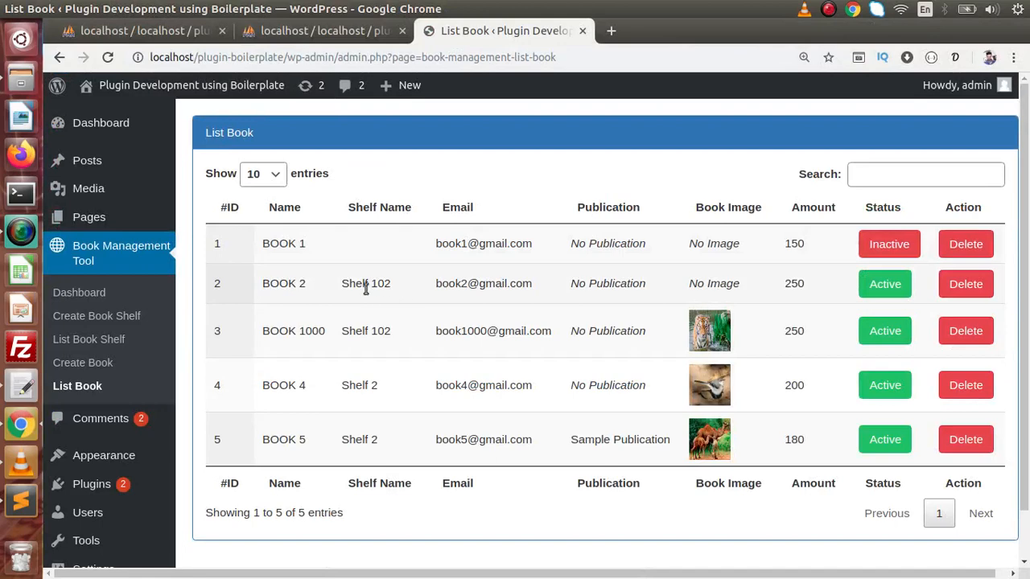
Confirm the List Book table shows shelf names like Shelf 102, with BOOK 1 blank
{"action": "double_click", "coordinate": [365, 283]}
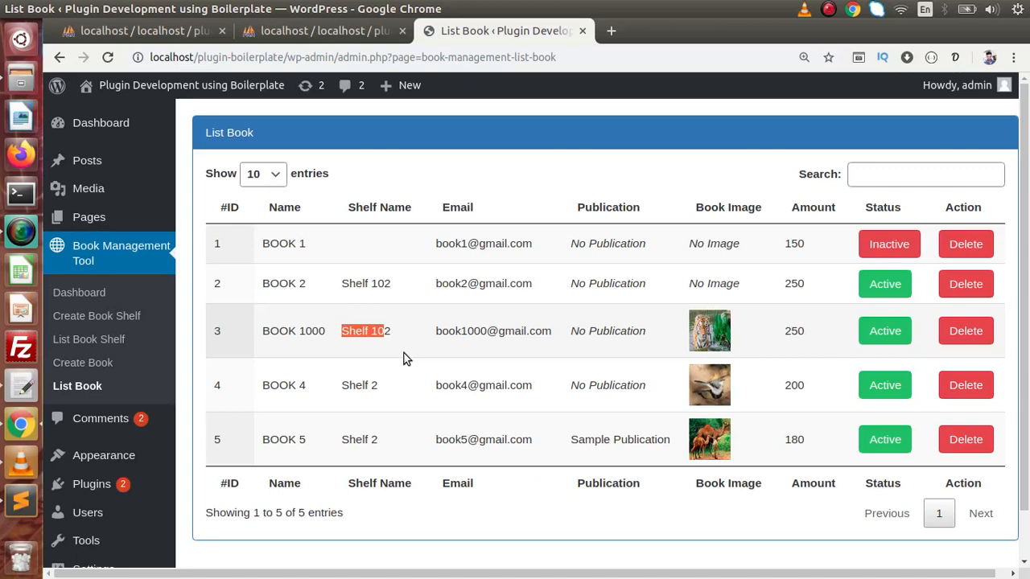
{"action": "mouse_move", "coordinate": [378, 243]}
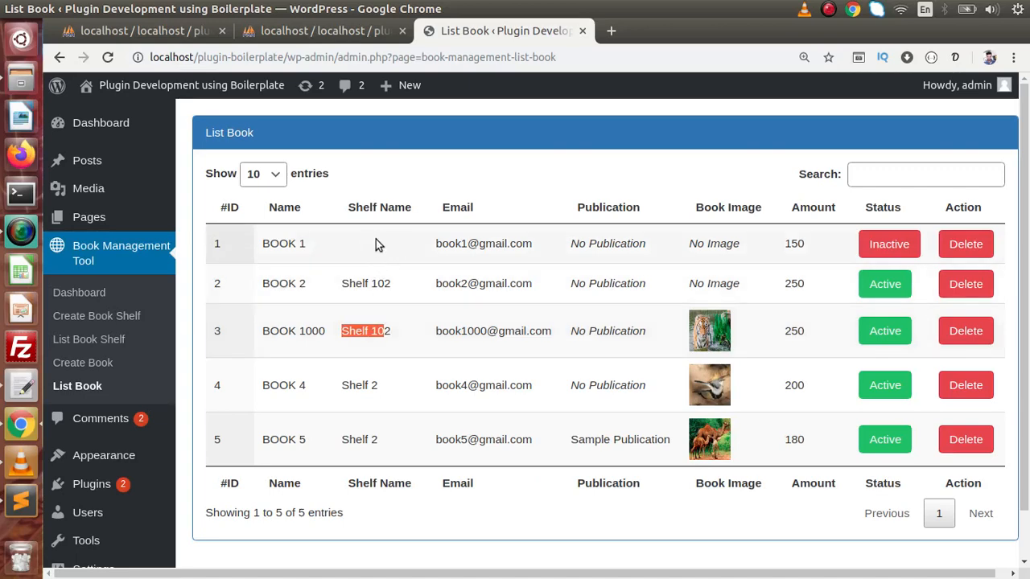
{"action": "mouse_move", "coordinate": [383, 242]}
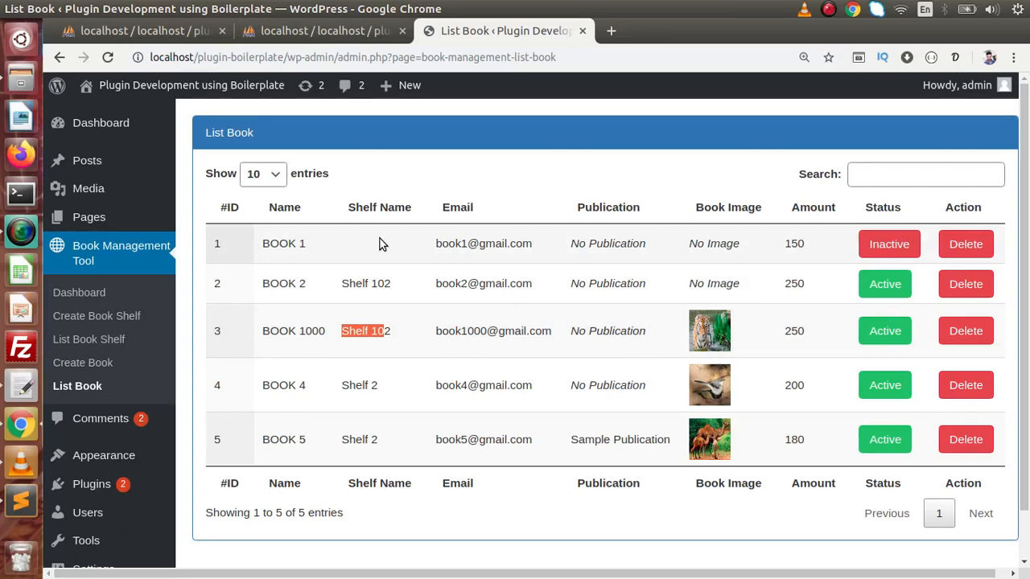
{"action": "mouse_move", "coordinate": [373, 245]}
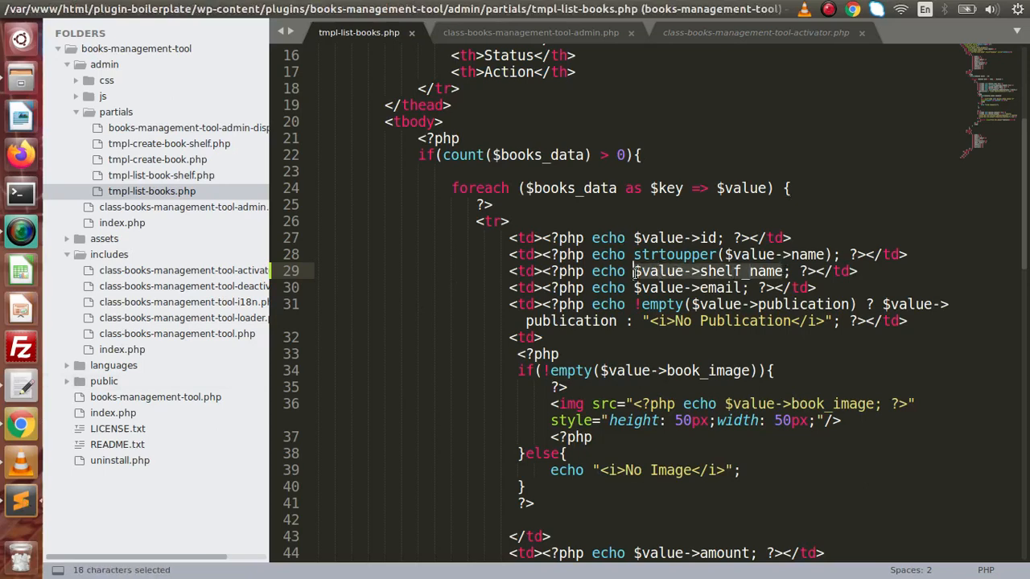
Make the shelf cell print $value->shelf_name when not empty, otherwise an italic No Shelf, and save
{"action": "type", "text": "!empty(var)"}
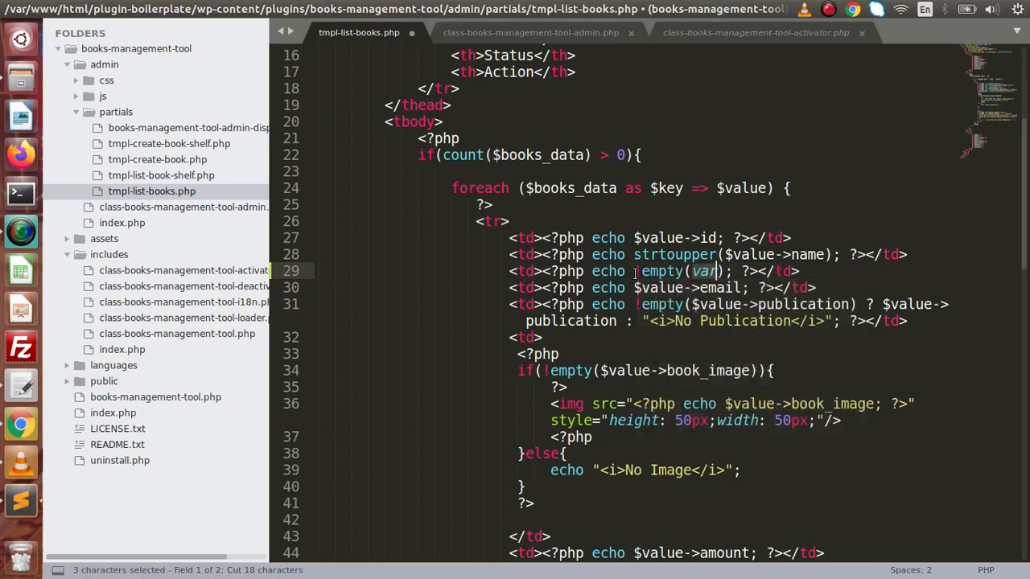
{"action": "type", "text": "$value->shelf_name"}
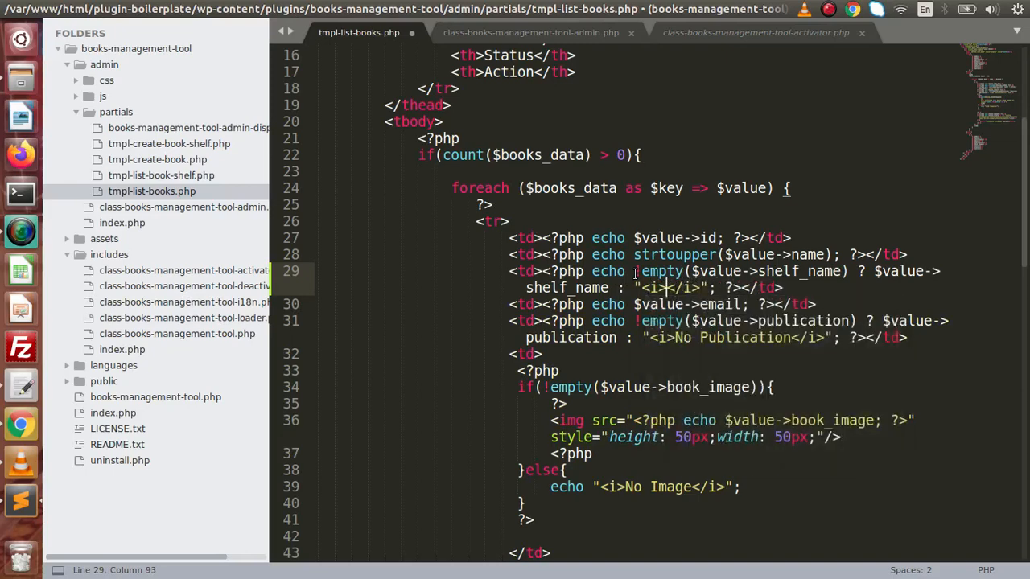
{"action": "type", "text": "N S"}
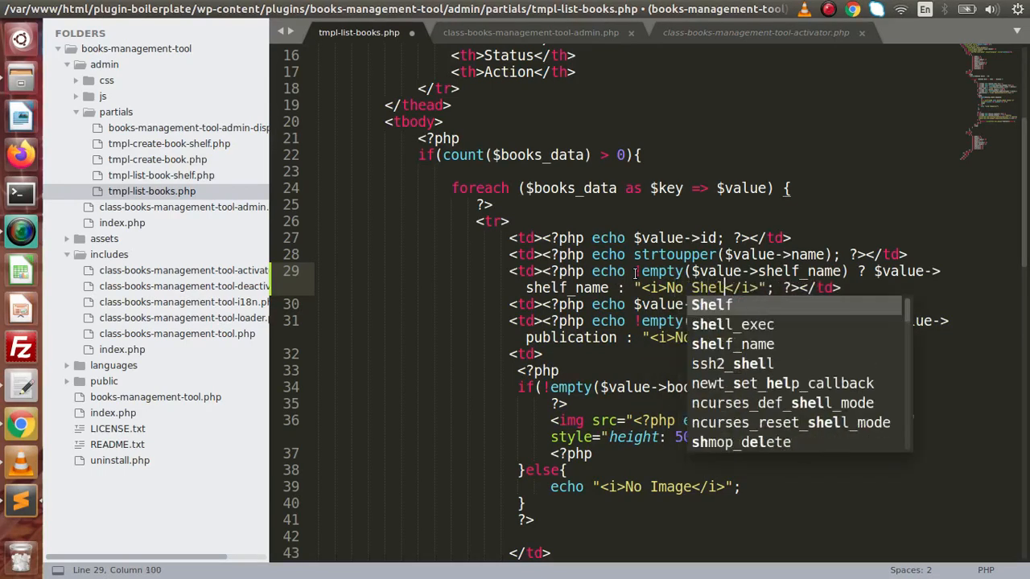
{"action": "key", "text": "ctrl+s"}
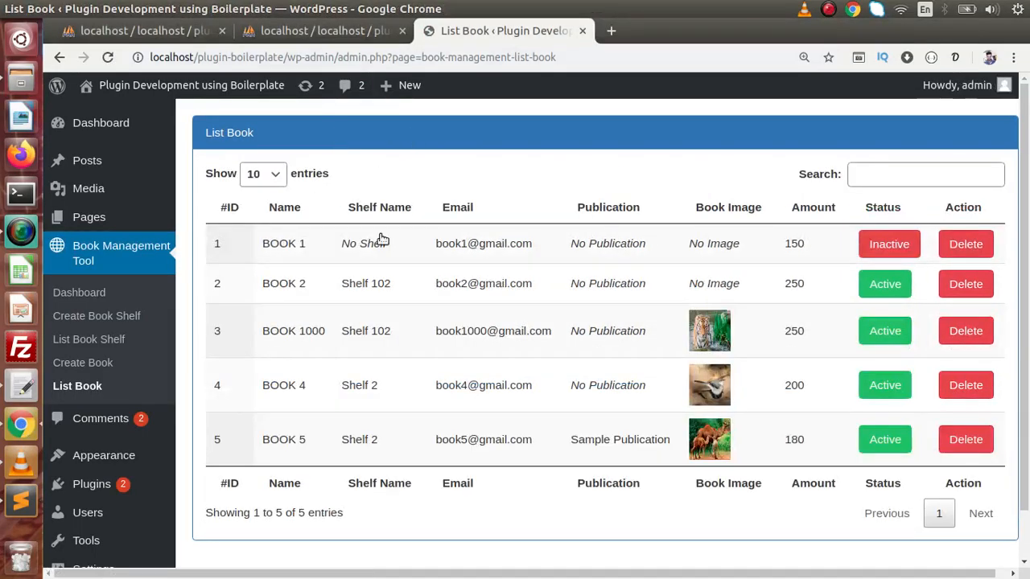
Confirm BOOK 1 reads No Shelf in the List Book table, then return to the admin class file
{"action": "double_click", "coordinate": [366, 243]}
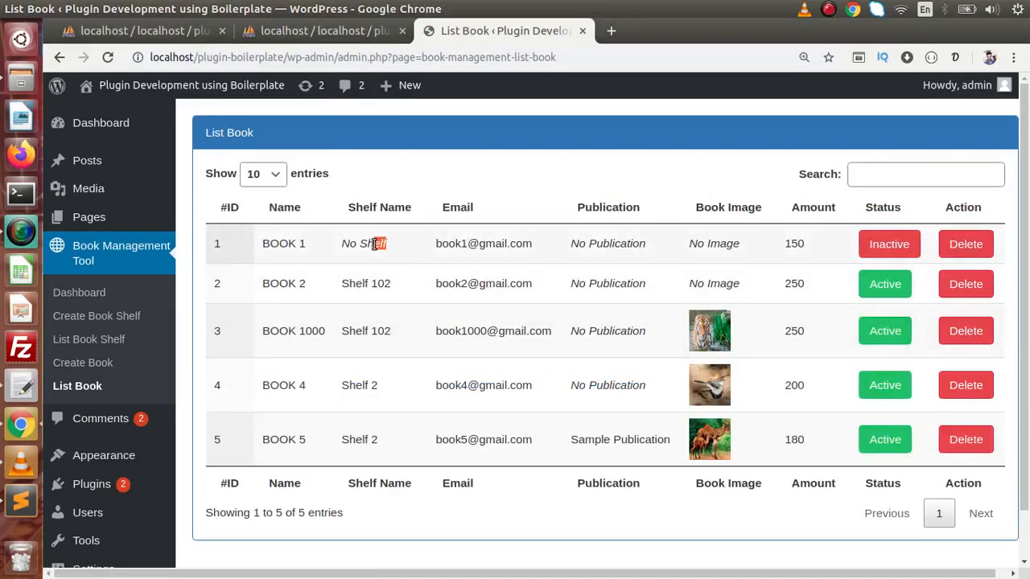
{"action": "double_click", "coordinate": [365, 283]}
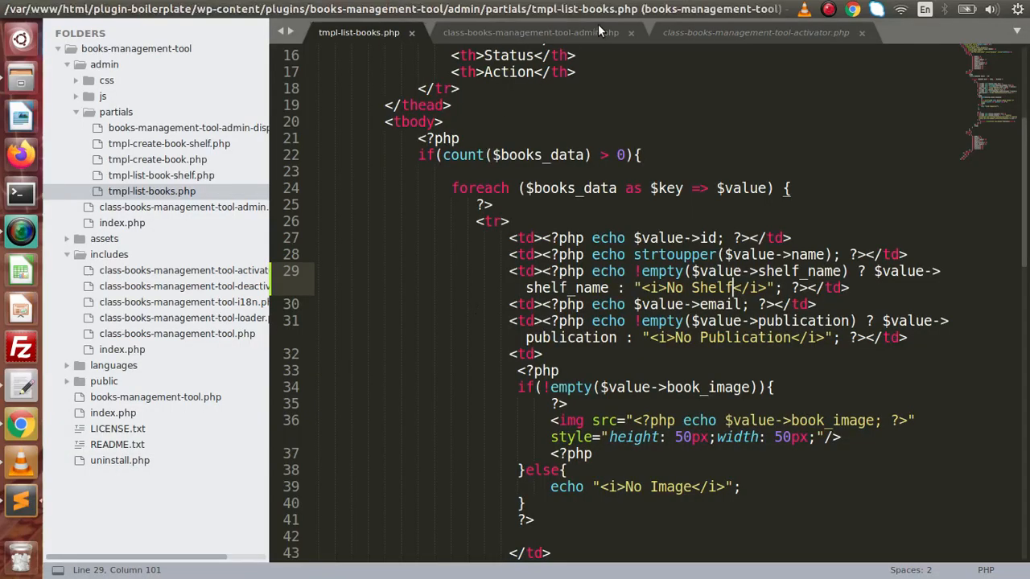
{"action": "left_click", "coordinate": [542, 34]}
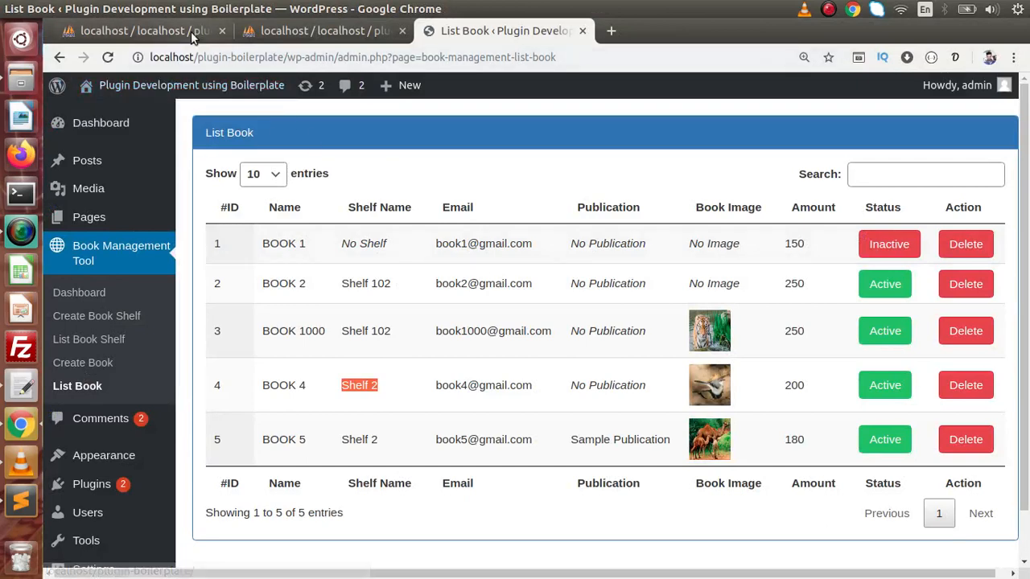
{"action": "left_click", "coordinate": [145, 30]}
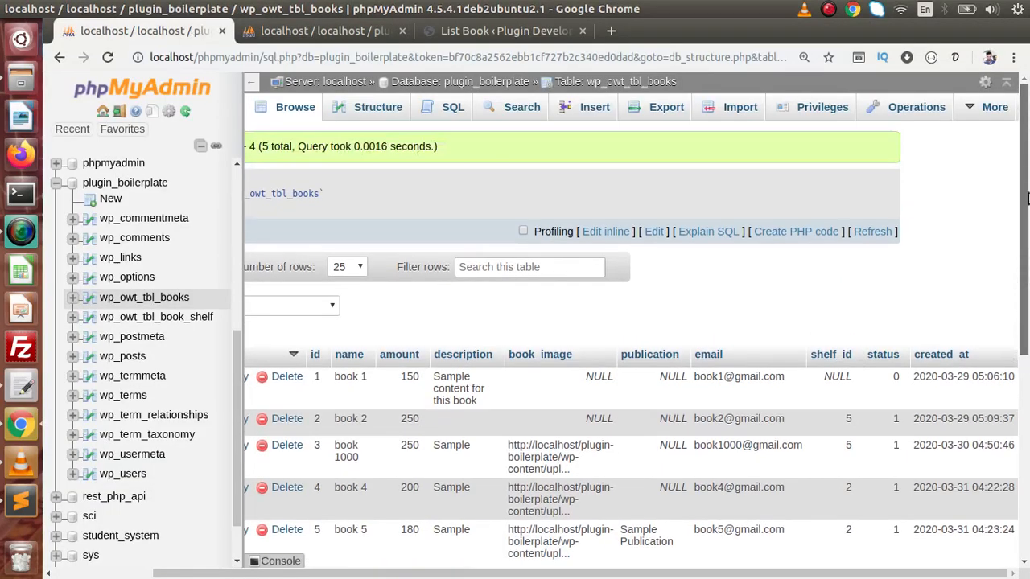
{"action": "mouse_move", "coordinate": [843, 372]}
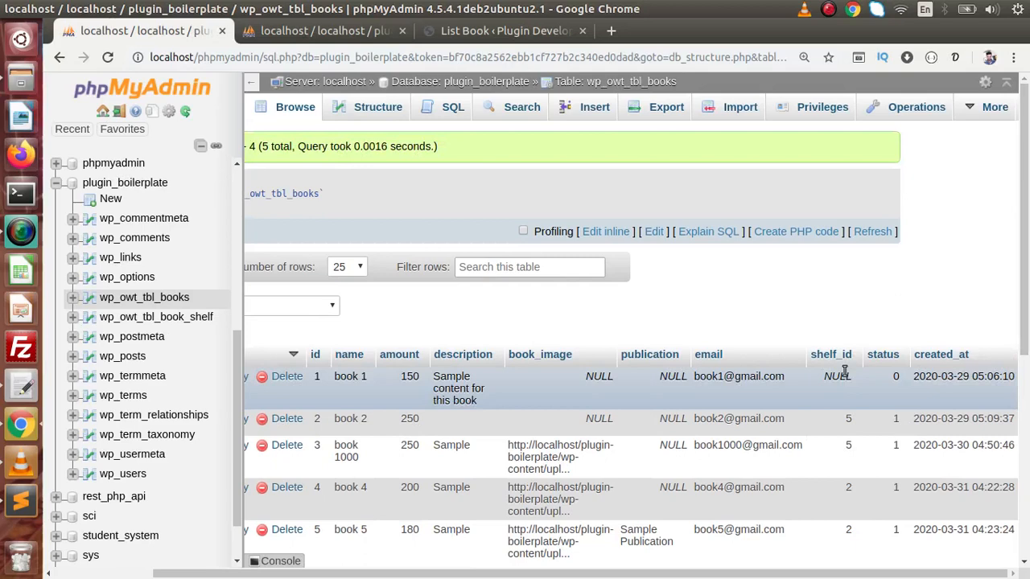
{"action": "mouse_move", "coordinate": [835, 381]}
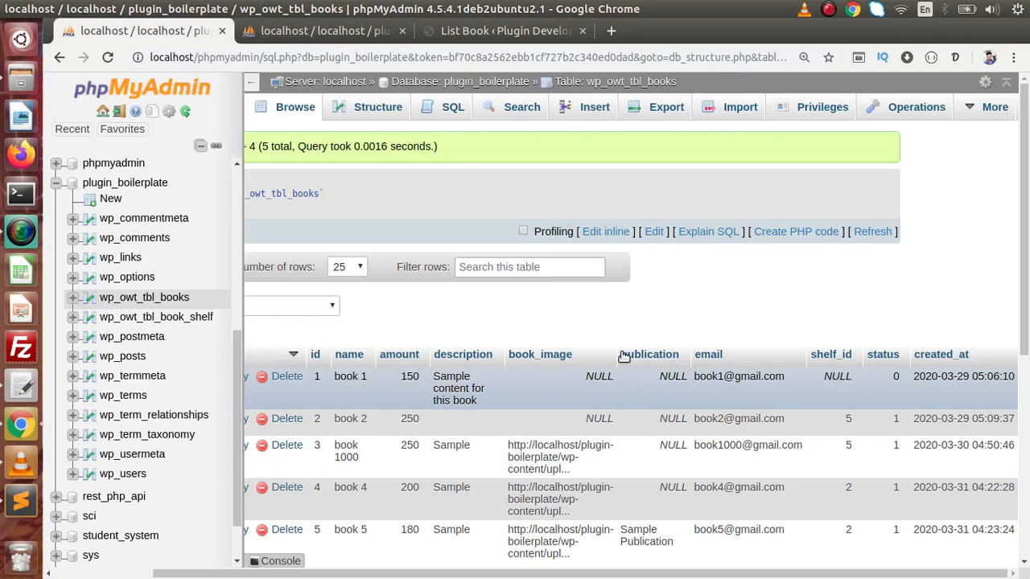
{"action": "left_click", "coordinate": [505, 31]}
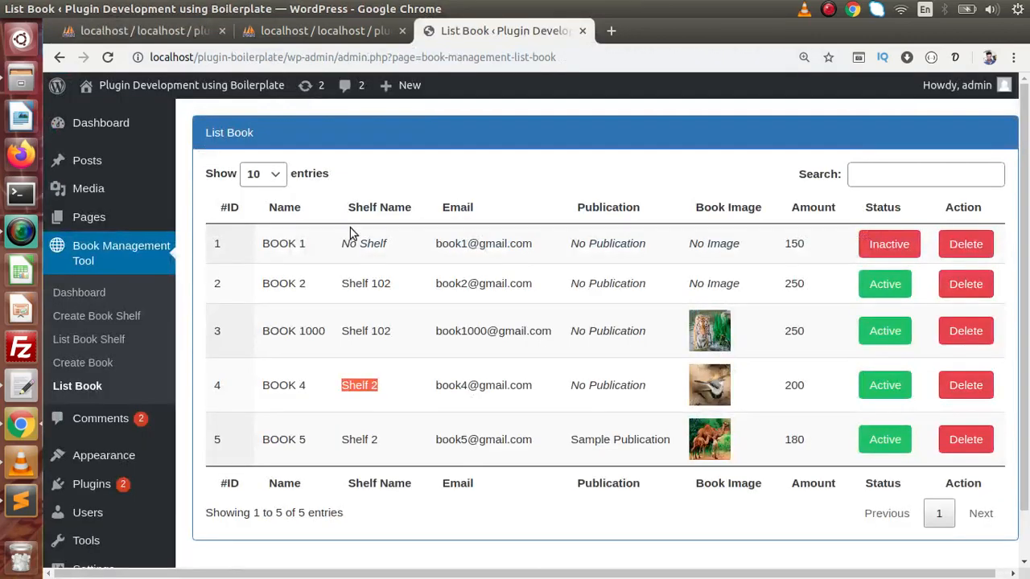
{"action": "mouse_move", "coordinate": [130, 444]}
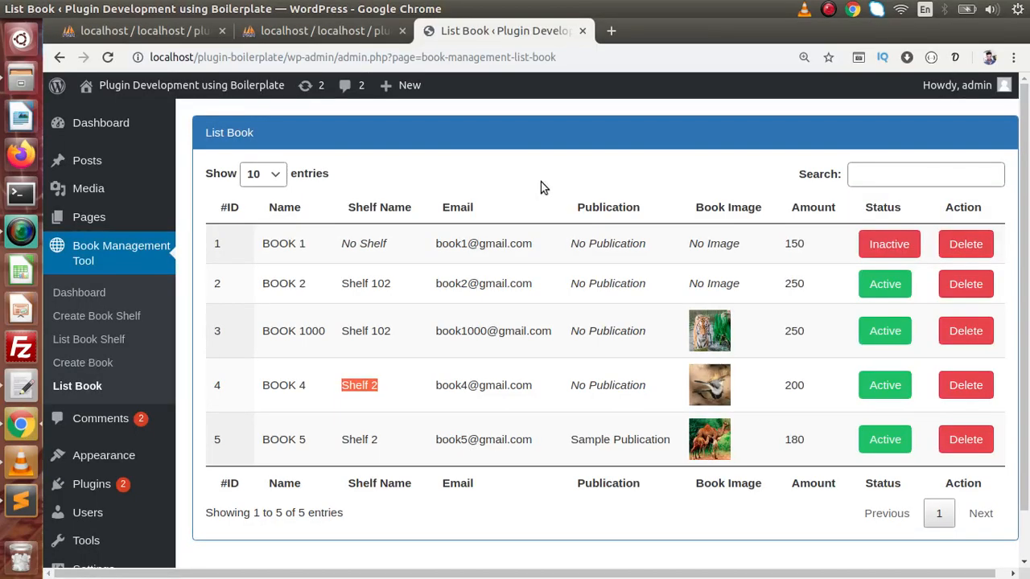
Reload List Book to confirm four entries without BOOK 1, then return to the book shelf table in phpMyAdmin
{"action": "left_click", "coordinate": [965, 244]}
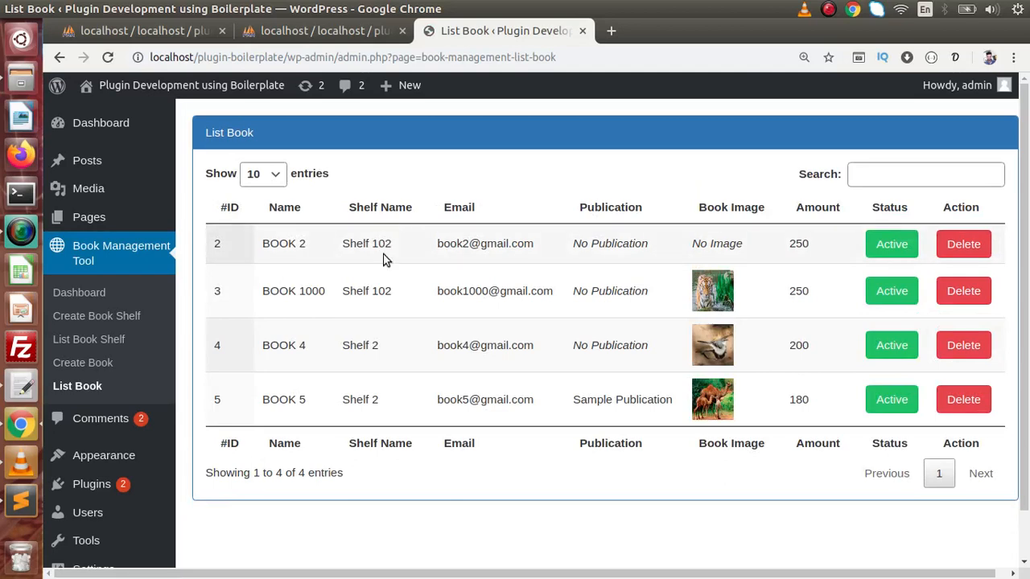
{"action": "mouse_move", "coordinate": [314, 254]}
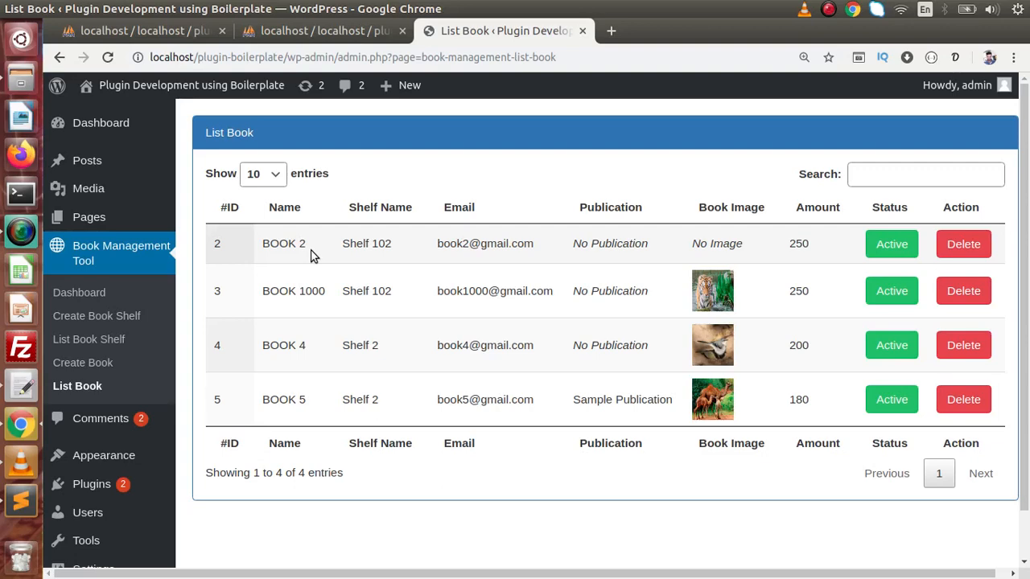
{"action": "left_click", "coordinate": [145, 30]}
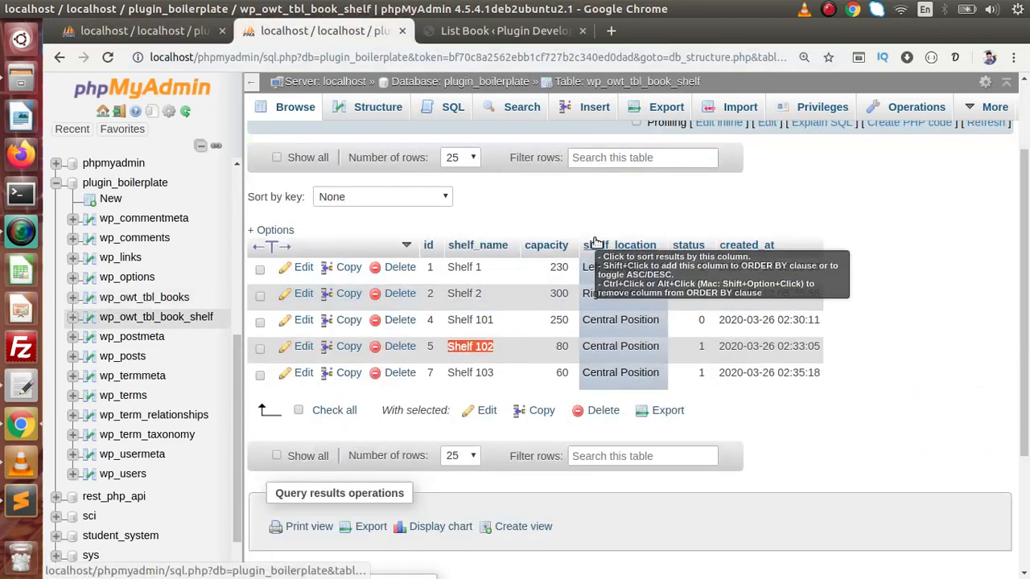
{"action": "left_click", "coordinate": [143, 297]}
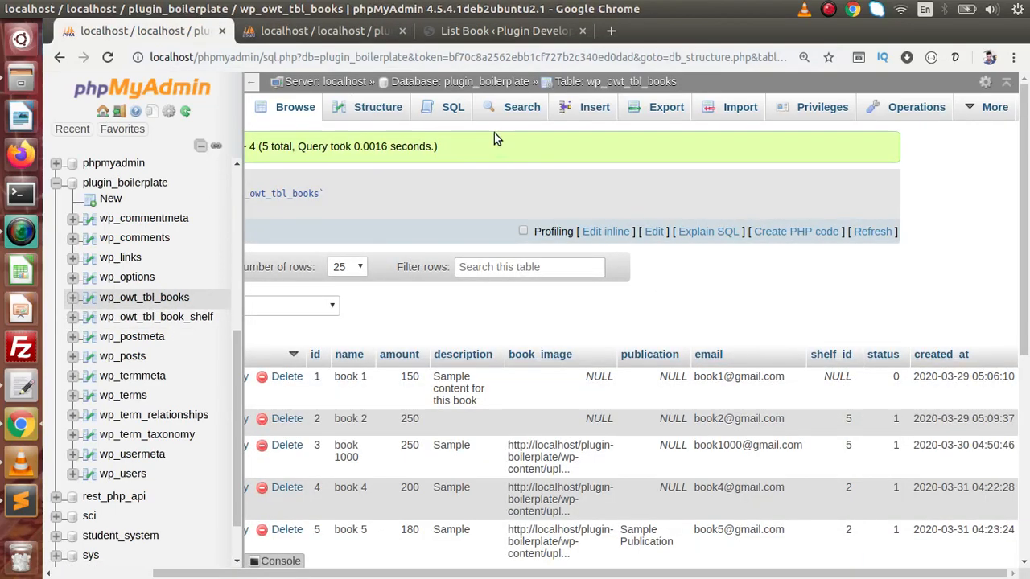
{"action": "left_click", "coordinate": [156, 317]}
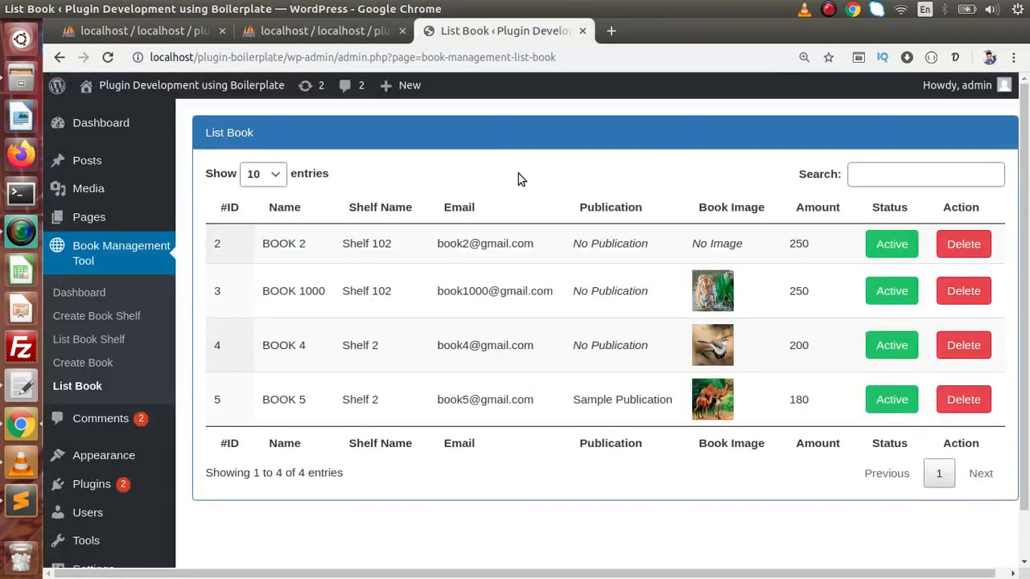
{"action": "mouse_move", "coordinate": [473, 286]}
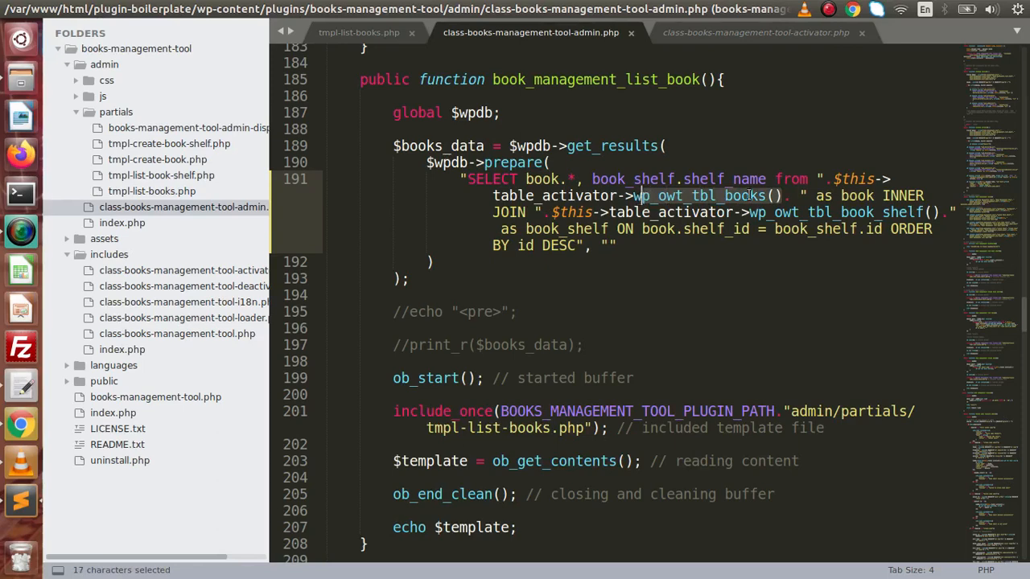
Replace INNER with LEFT on line 191 to restore the LEFT JOIN in the book list query
{"action": "type", "text": "LE JOIN \""}
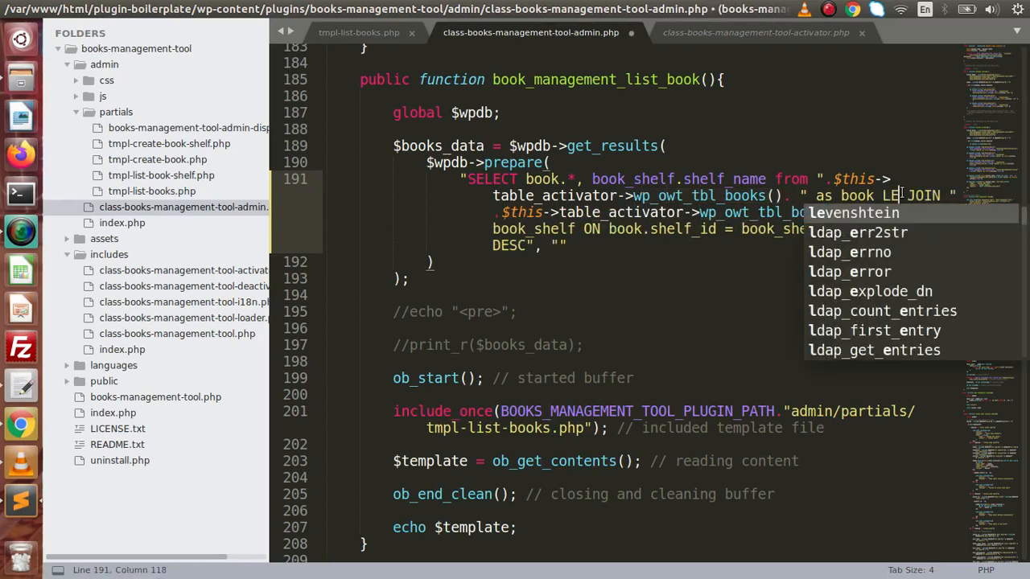